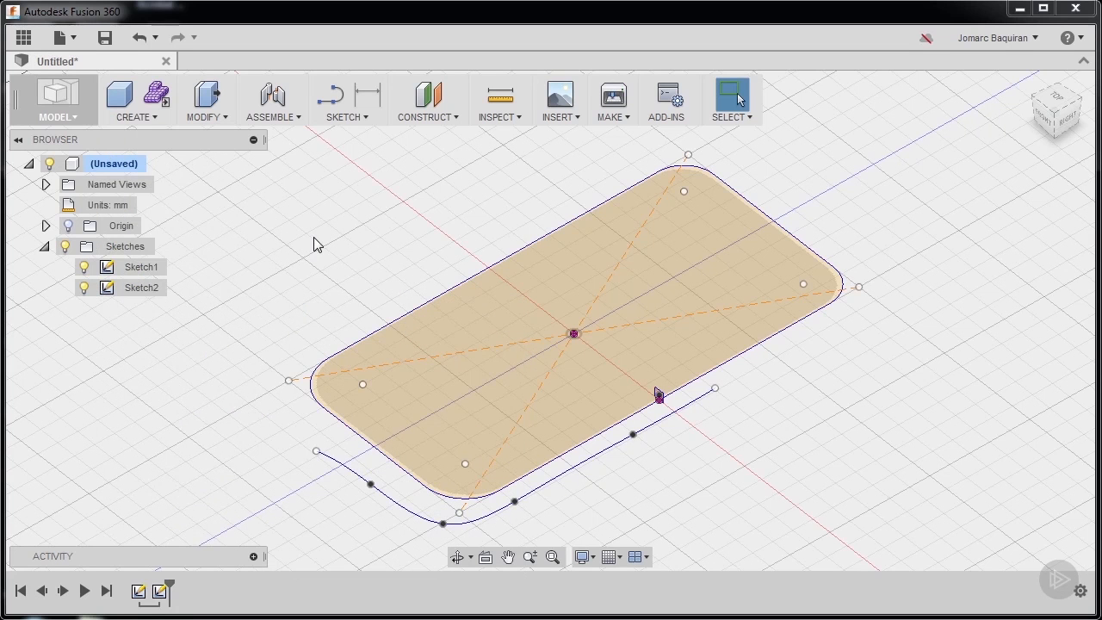
pyautogui.moveTo(290, 291)
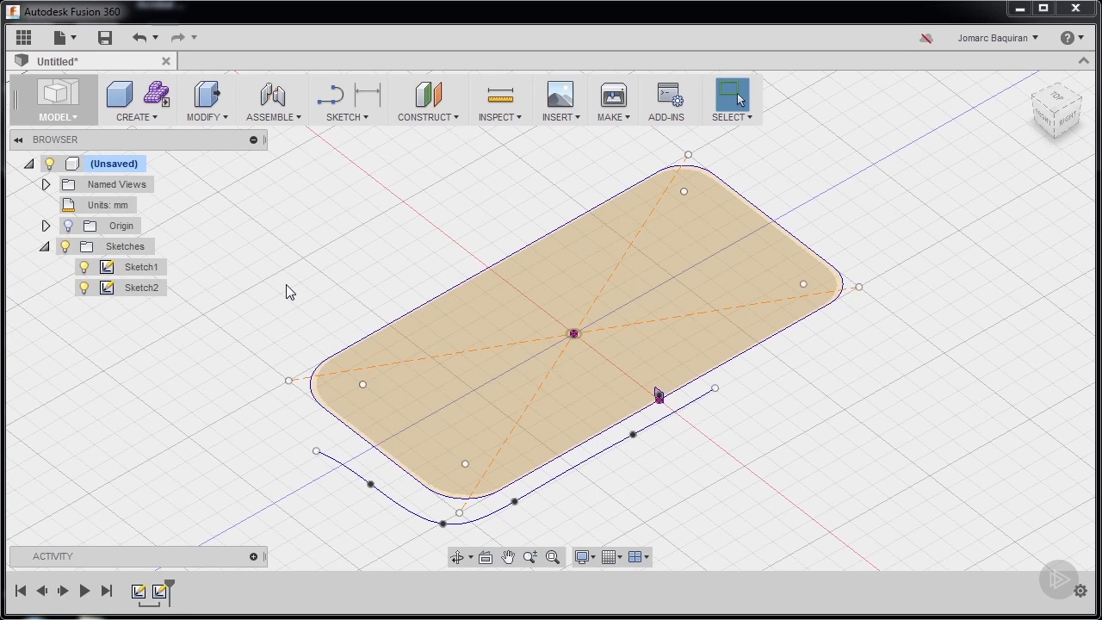
pyautogui.moveTo(267, 395)
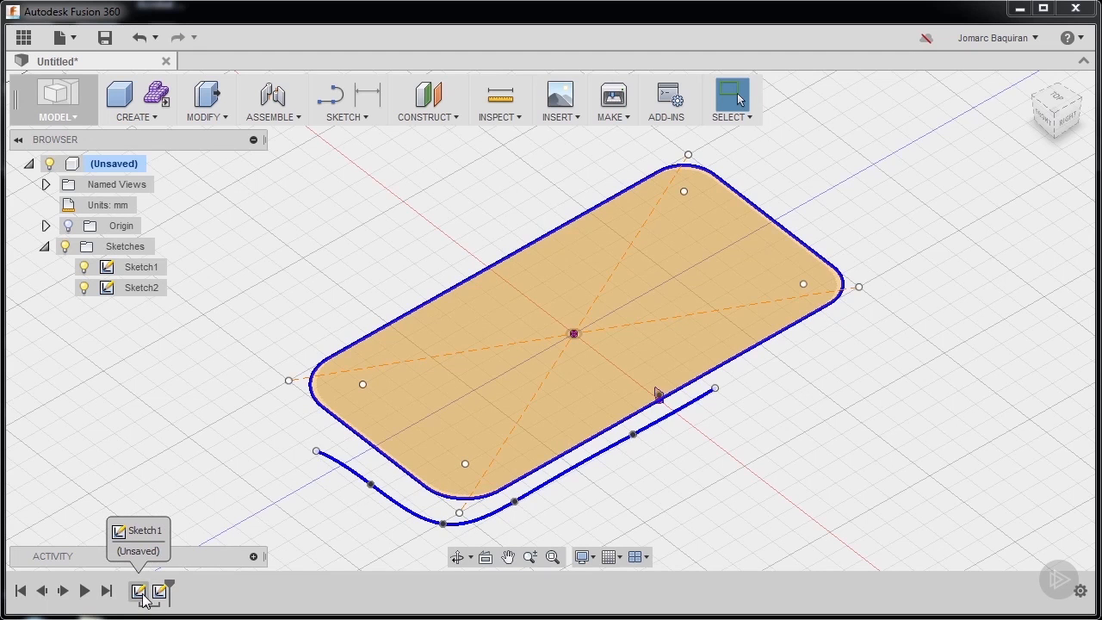
# Step: Create a single-path sweep of the small square profile along the rounded rectangle outline
pyautogui.click(158, 591)
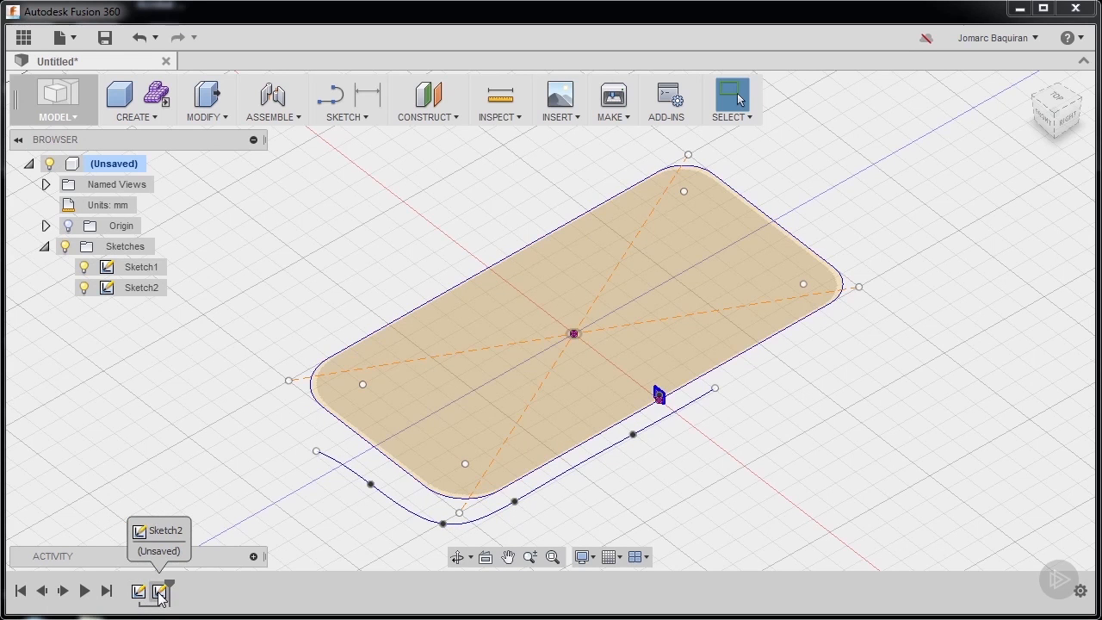
pyautogui.moveTo(692, 456)
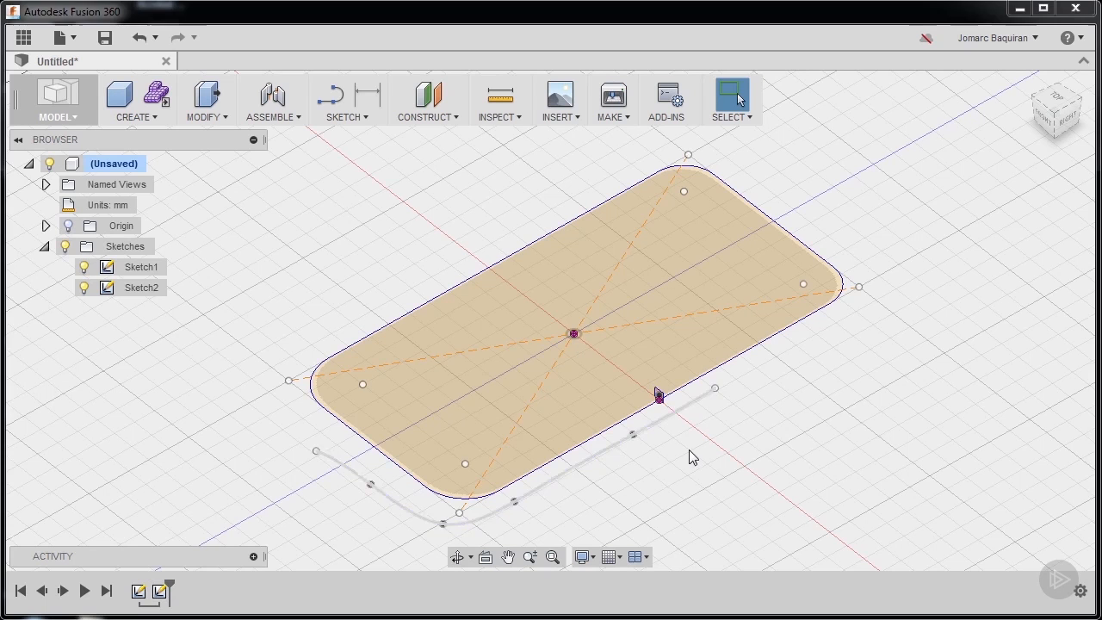
pyautogui.click(134, 99)
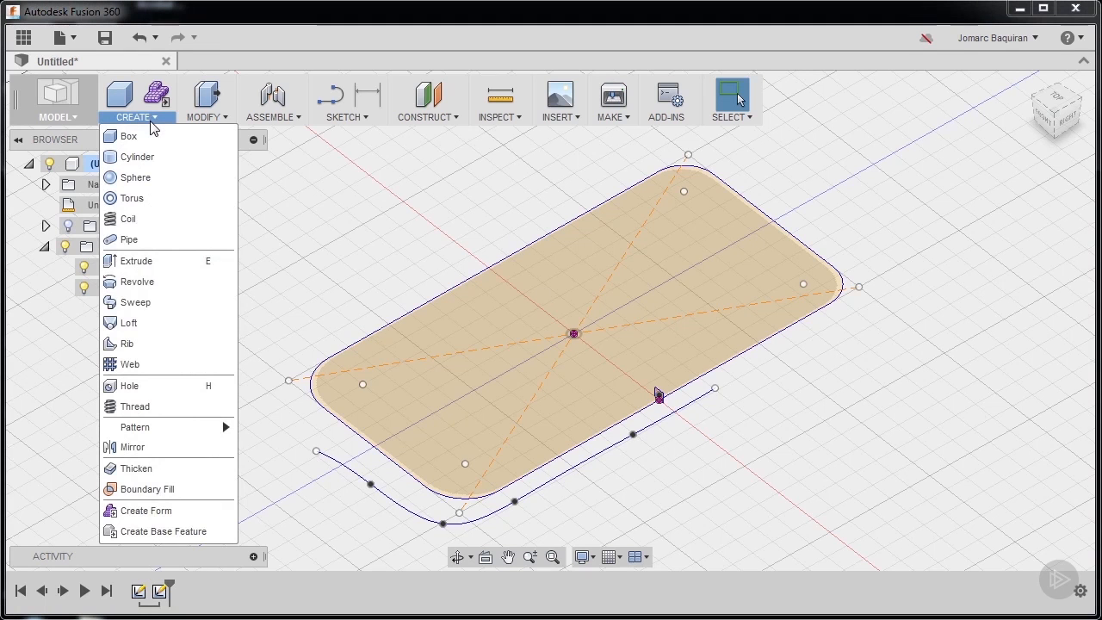
pyautogui.moveTo(148, 302)
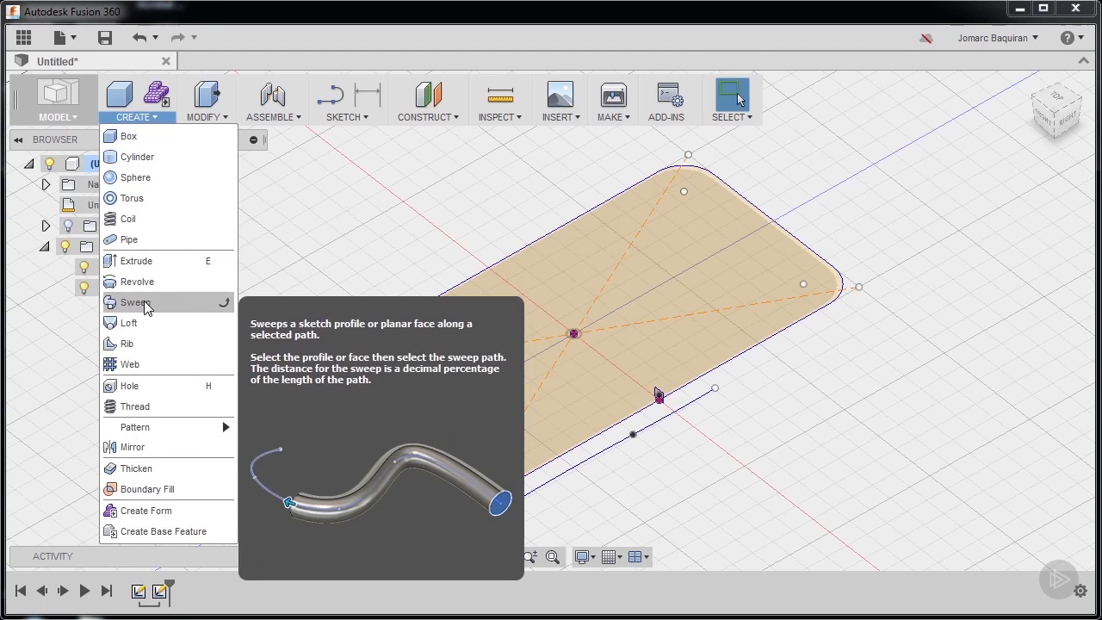
pyautogui.click(135, 302)
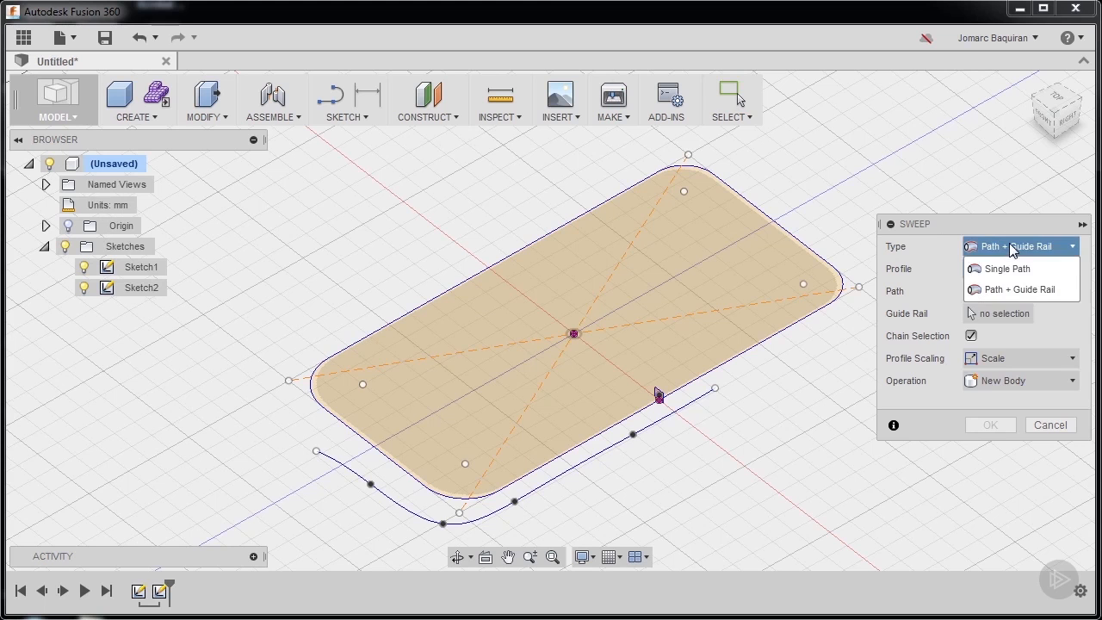
pyautogui.moveTo(1011, 268)
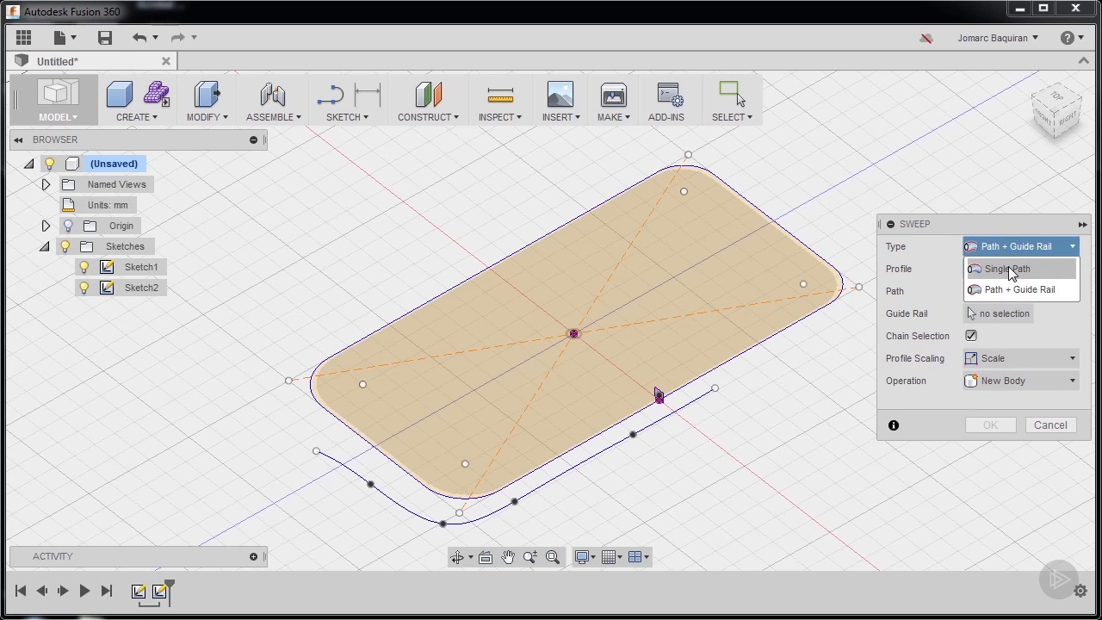
pyautogui.click(1007, 269)
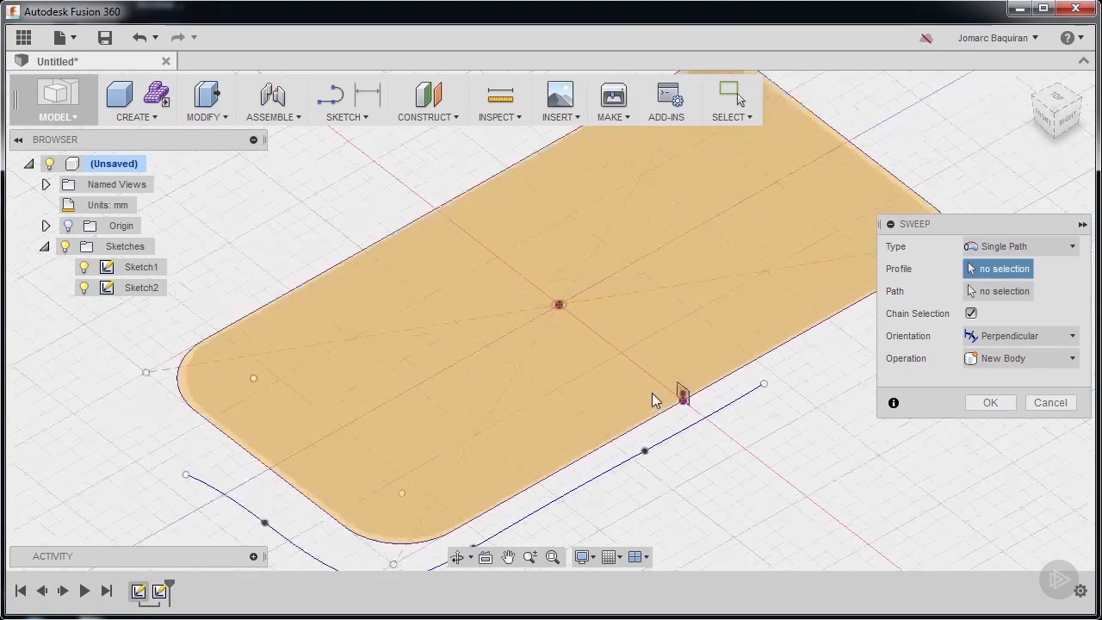
pyautogui.click(680, 397)
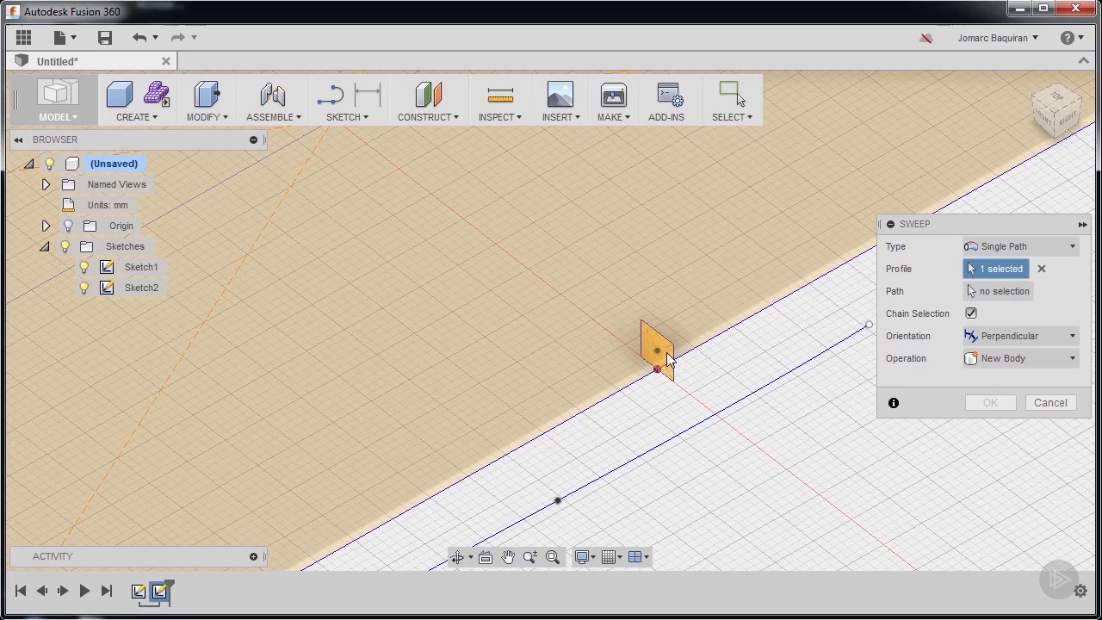
pyautogui.moveTo(1007, 269)
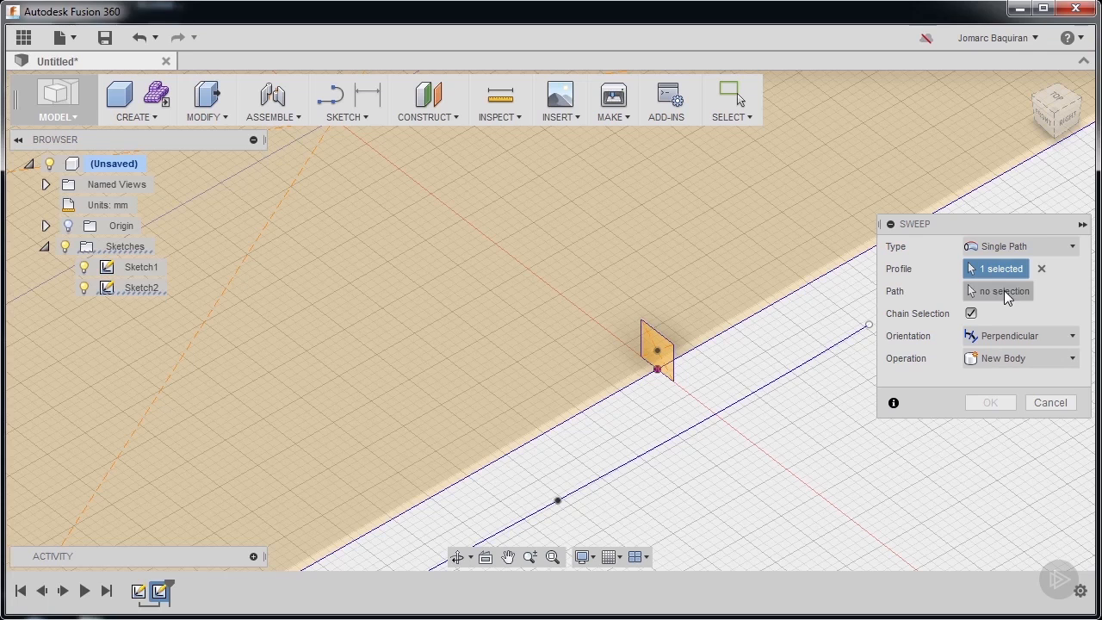
pyautogui.click(999, 291)
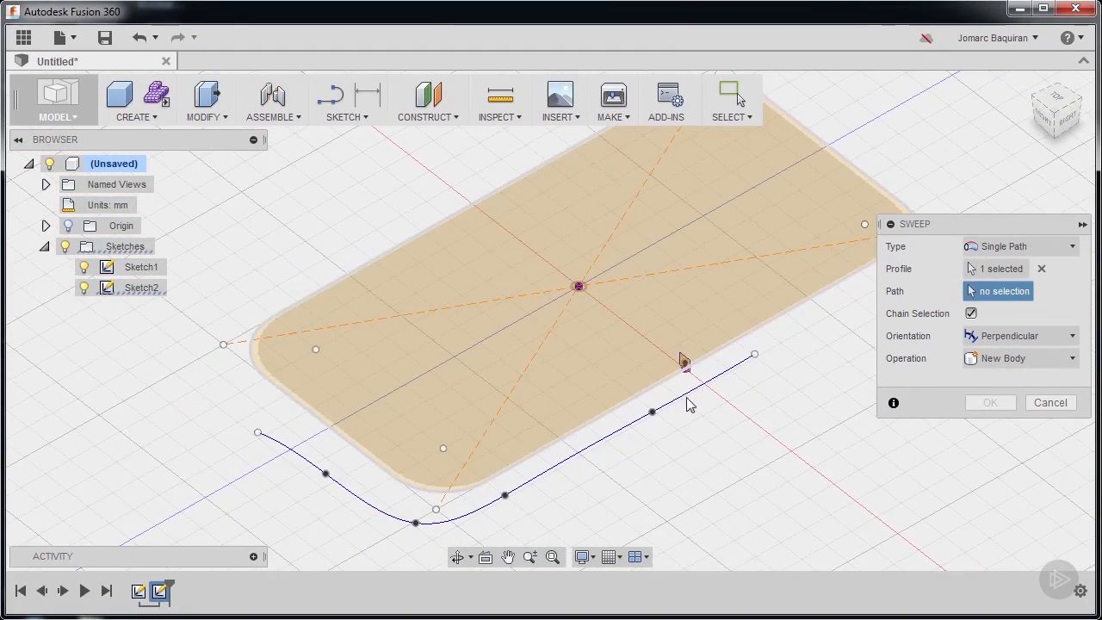
pyautogui.moveTo(768, 332)
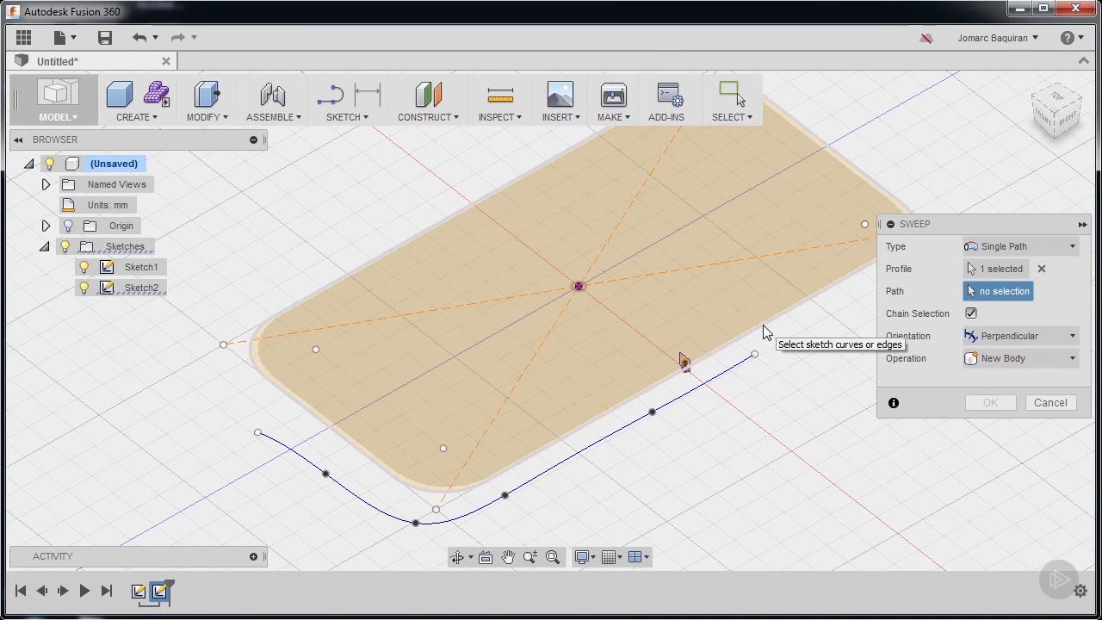
pyautogui.click(683, 362)
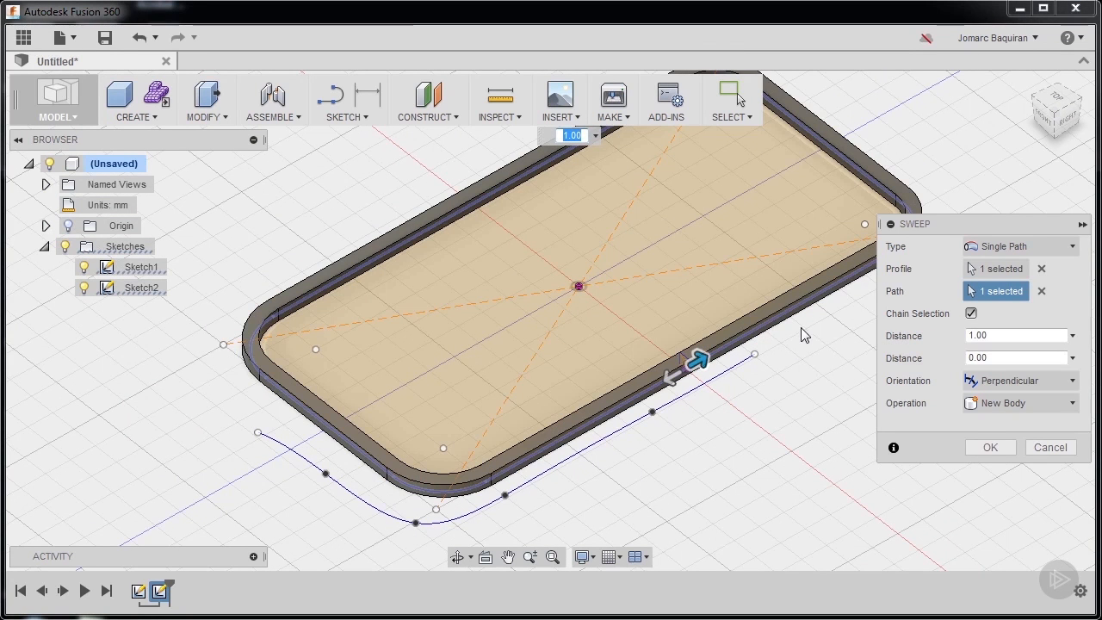
pyautogui.moveTo(1051, 463)
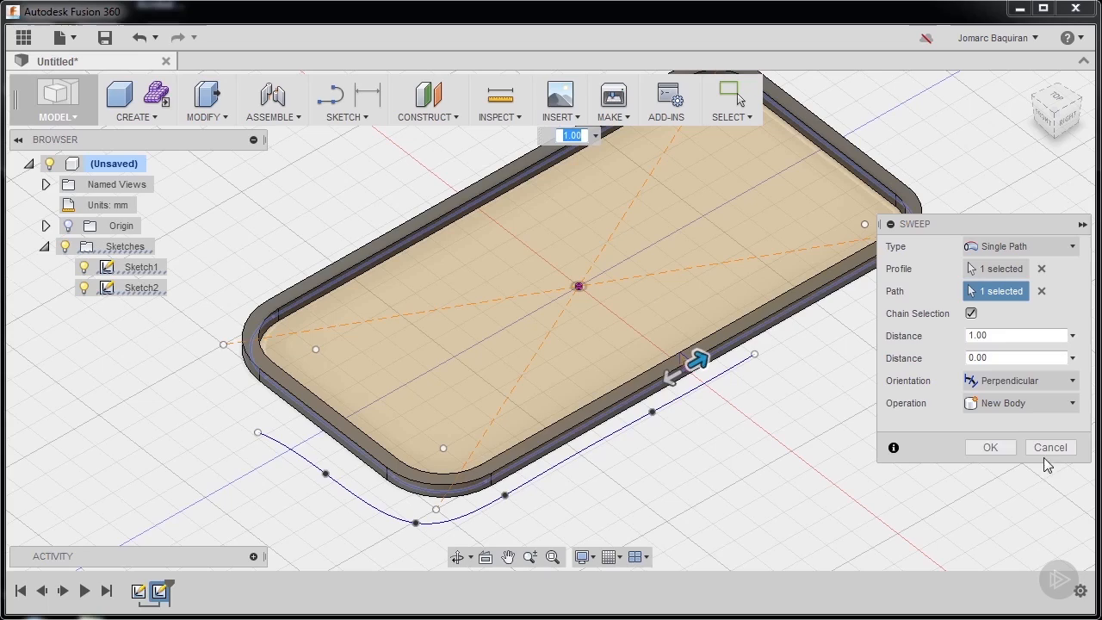
pyautogui.click(990, 447)
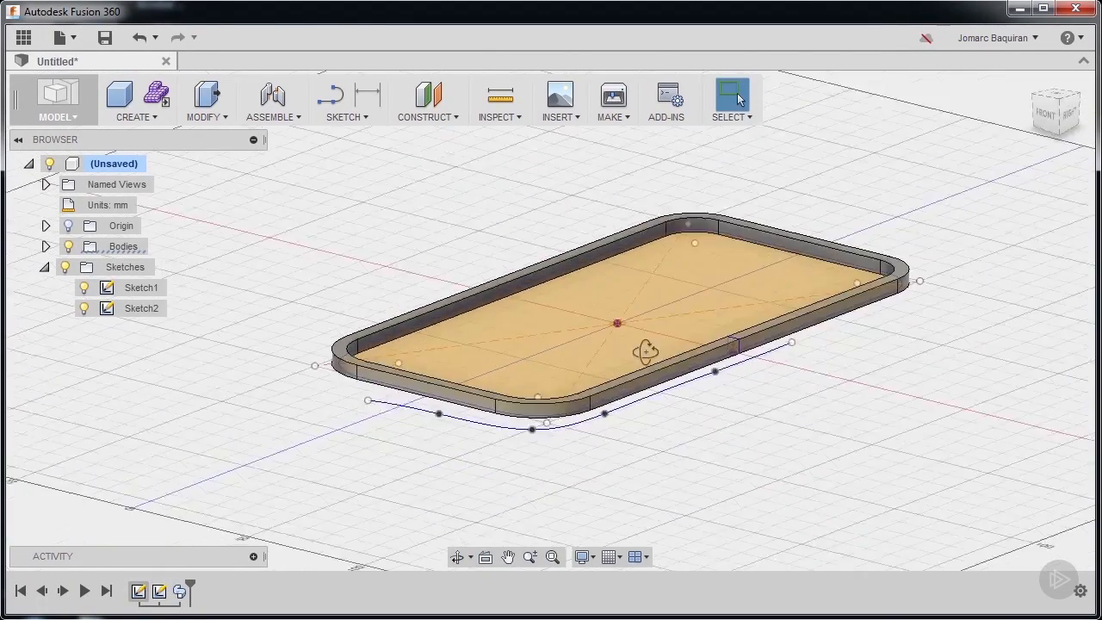
# Step: Switch the sweep to path plus guide rail, reselecting the square profile, rectangle path and rail
pyautogui.moveTo(646, 351); pyautogui.dragTo(626, 382)
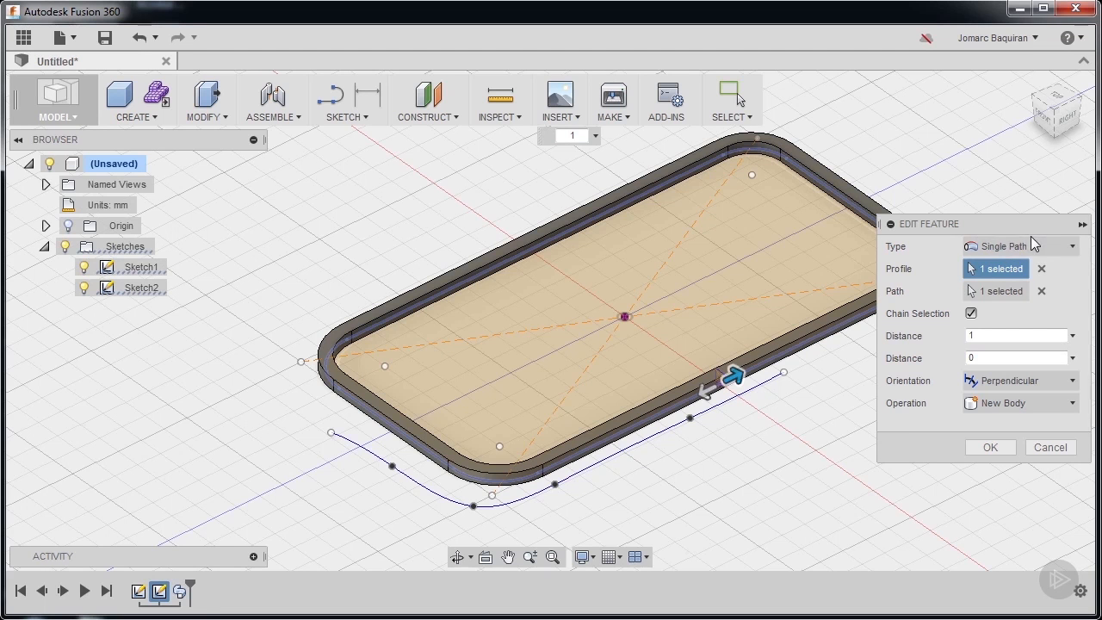
pyautogui.click(1020, 245)
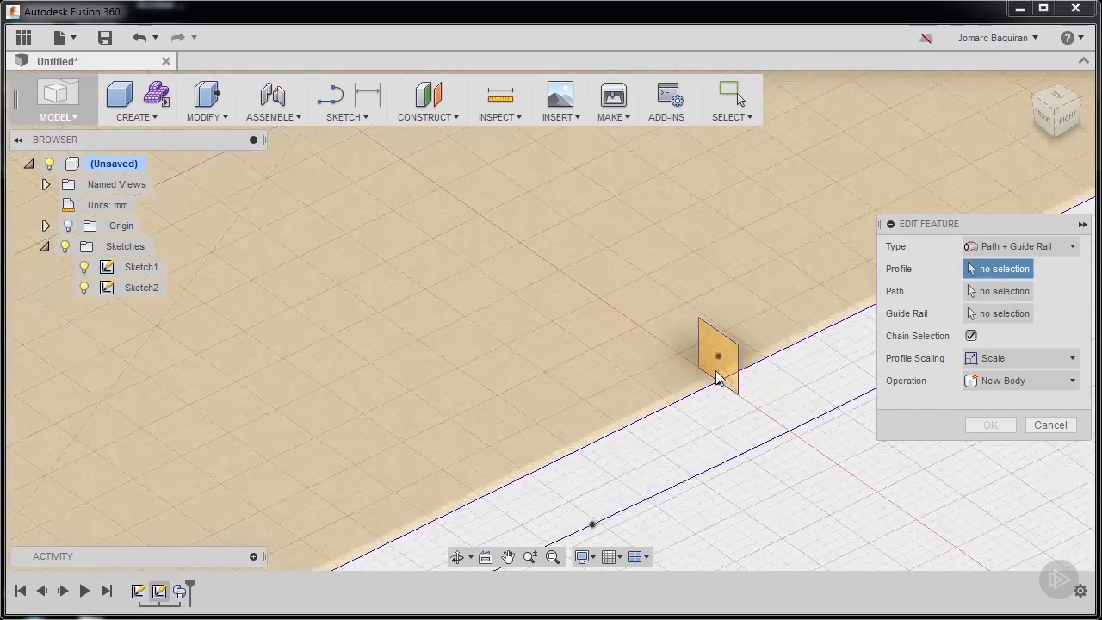
pyautogui.click(717, 355)
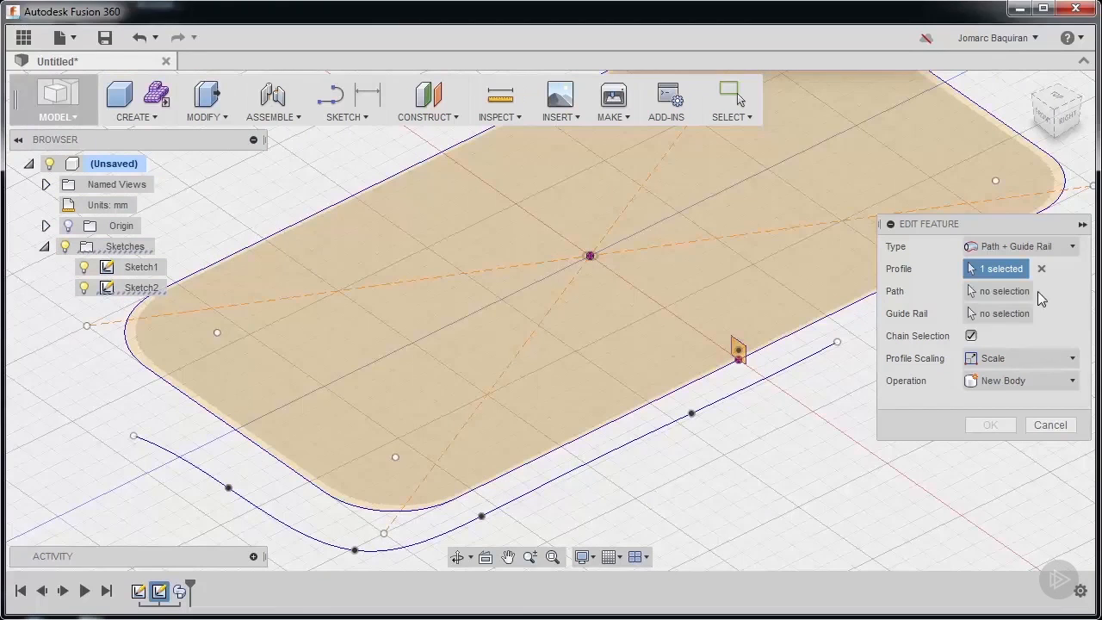
pyautogui.click(1003, 291)
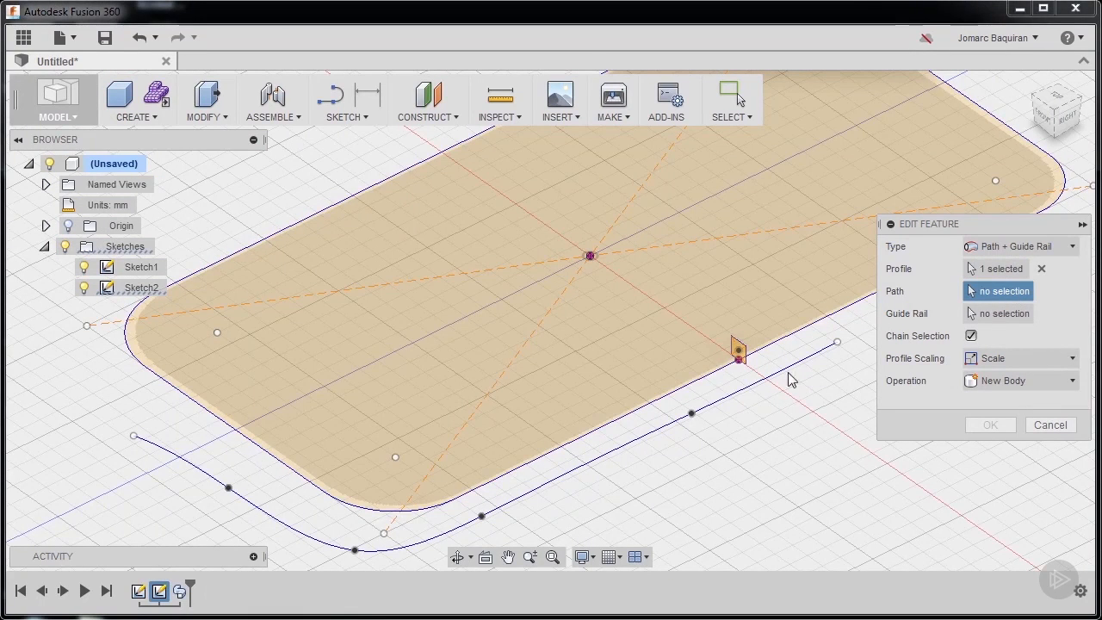
pyautogui.moveTo(707, 379)
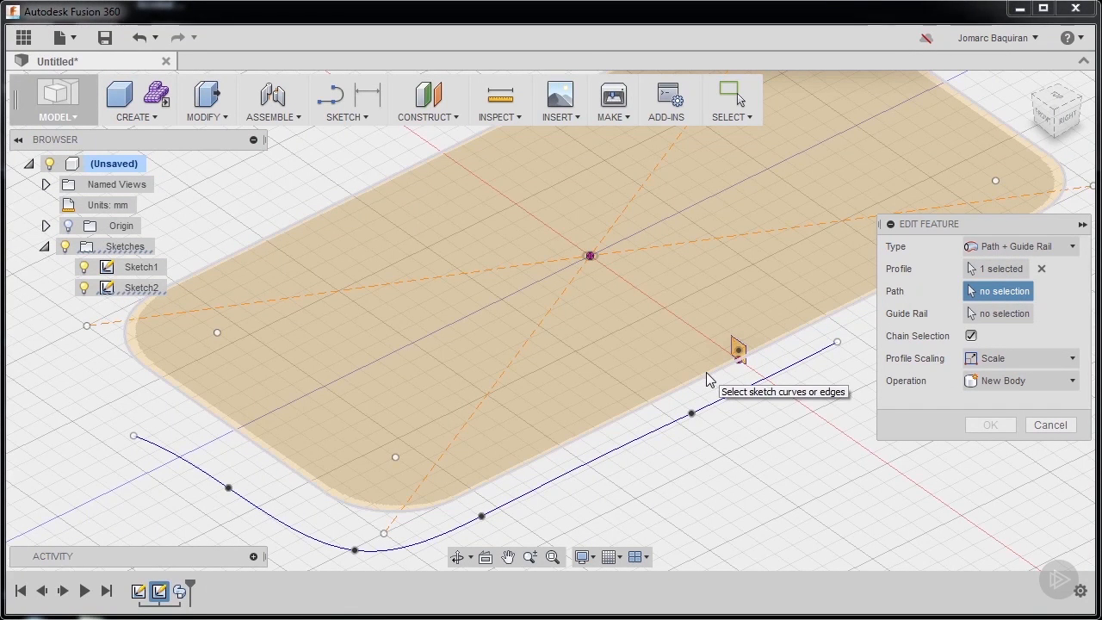
pyautogui.click(736, 351)
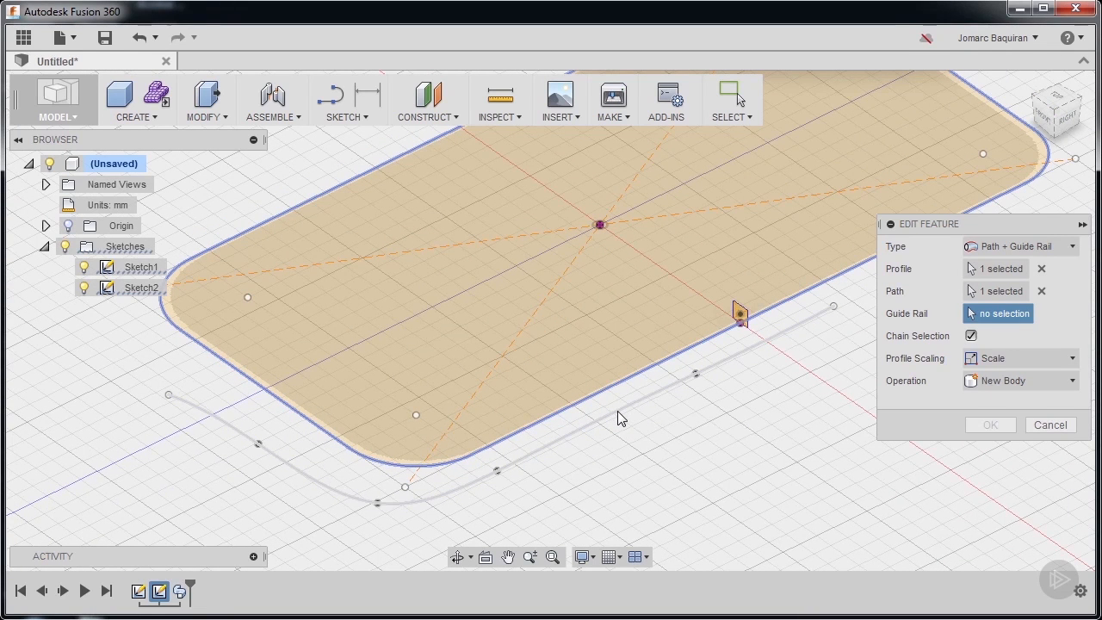
pyautogui.click(739, 313)
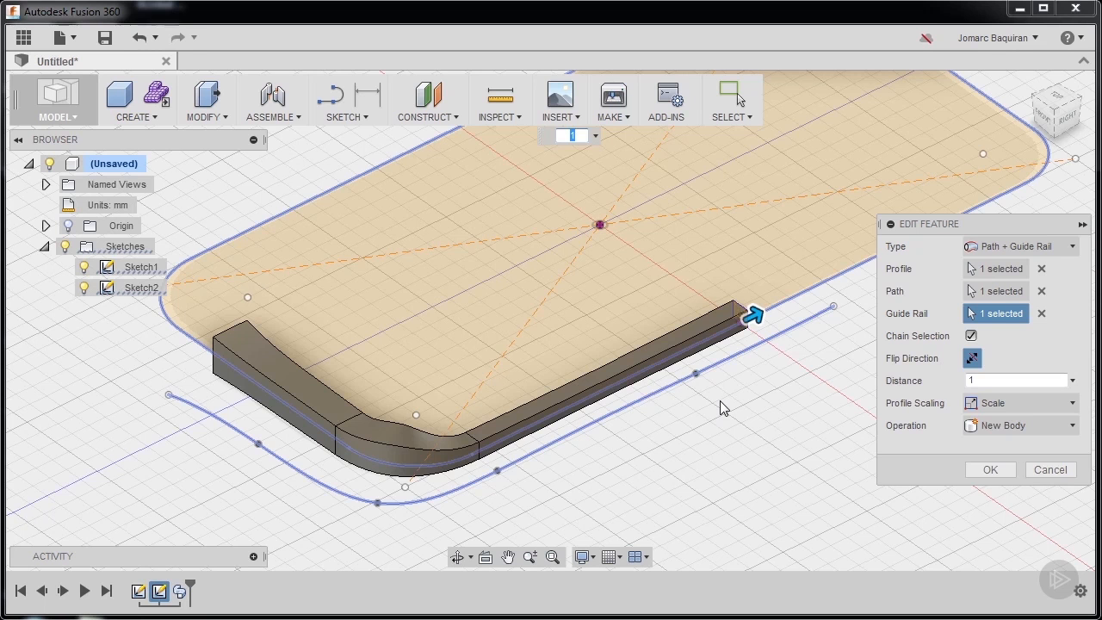
pyautogui.moveTo(750, 366)
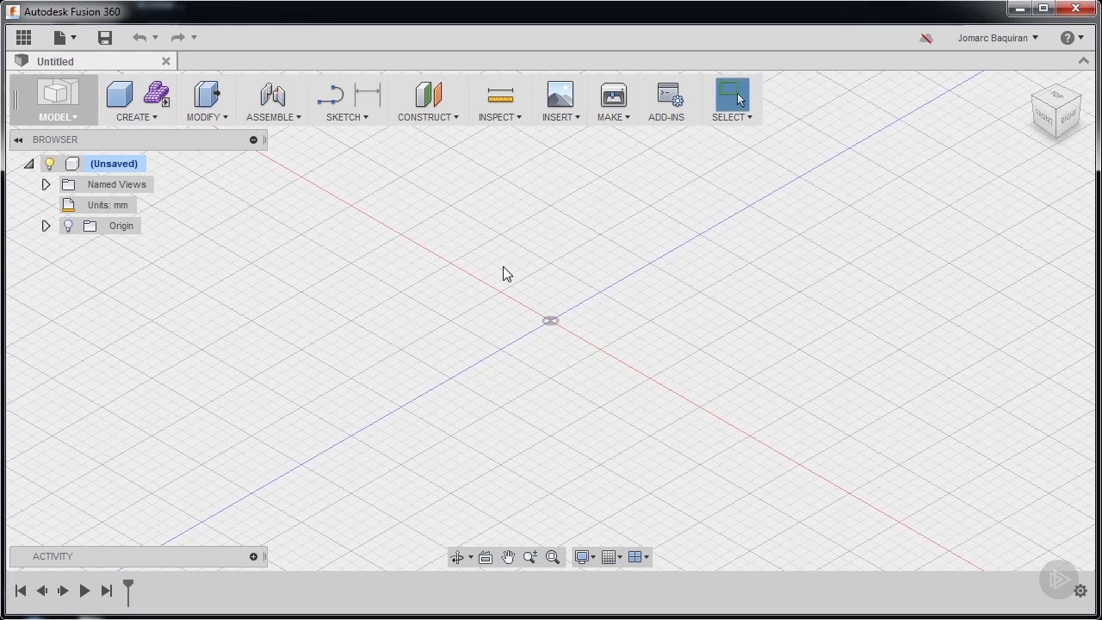
pyautogui.moveTo(230, 180)
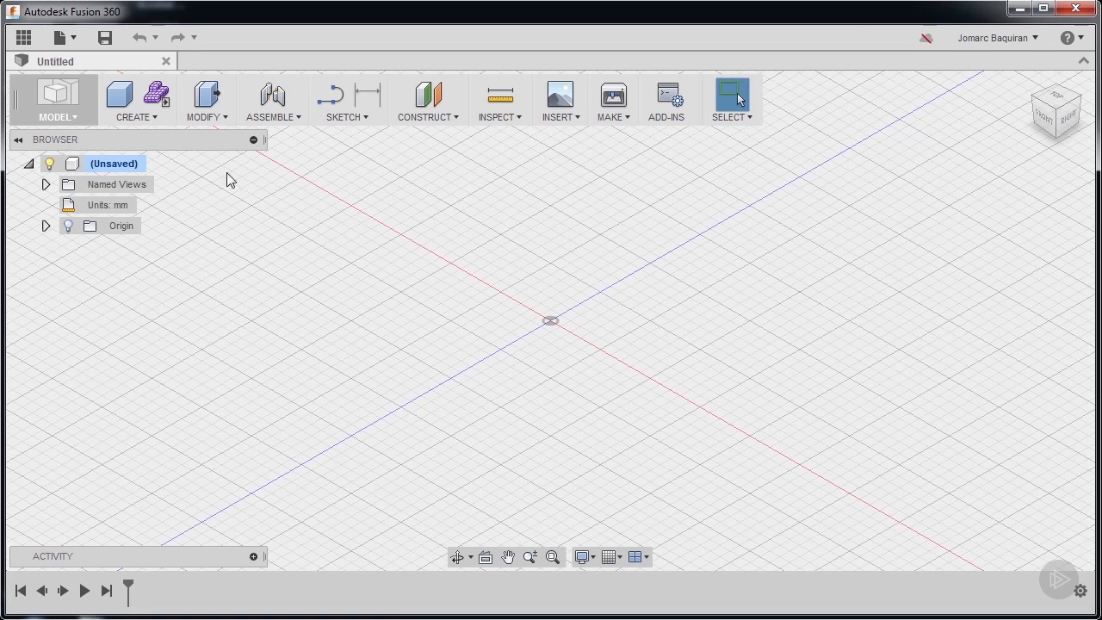
pyautogui.click(131, 99)
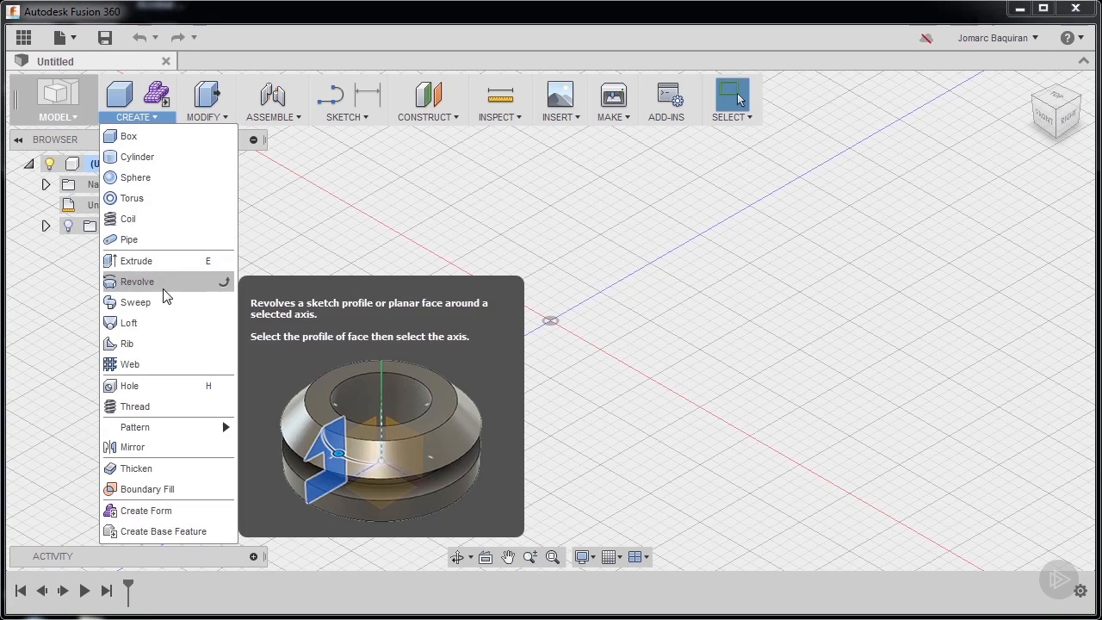
pyautogui.moveTo(165, 323)
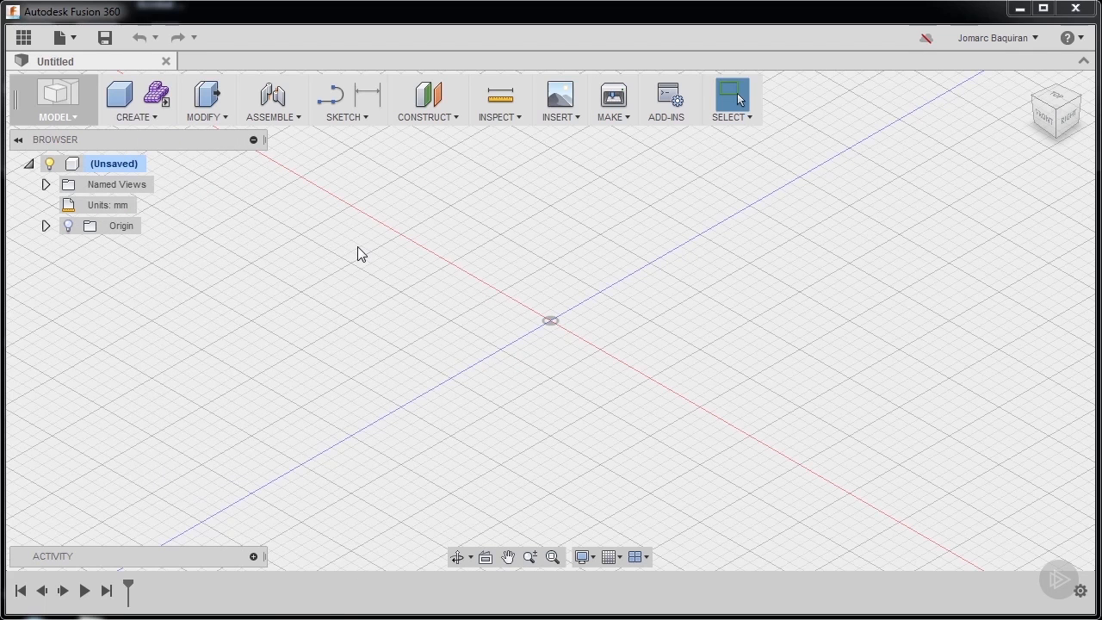
pyautogui.moveTo(398, 257)
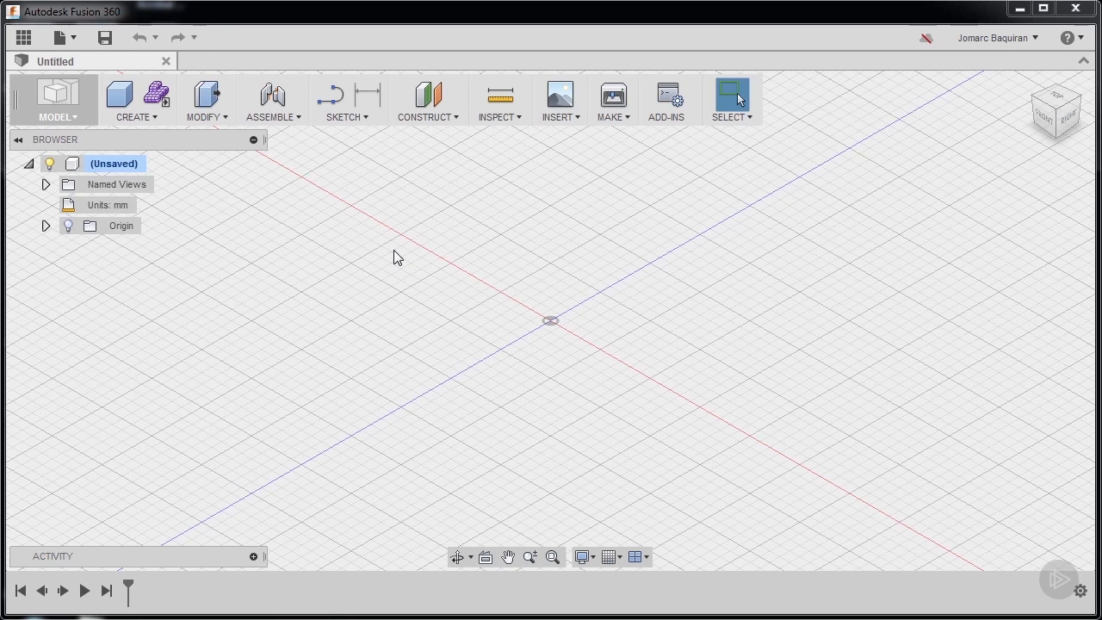
pyautogui.moveTo(404, 225)
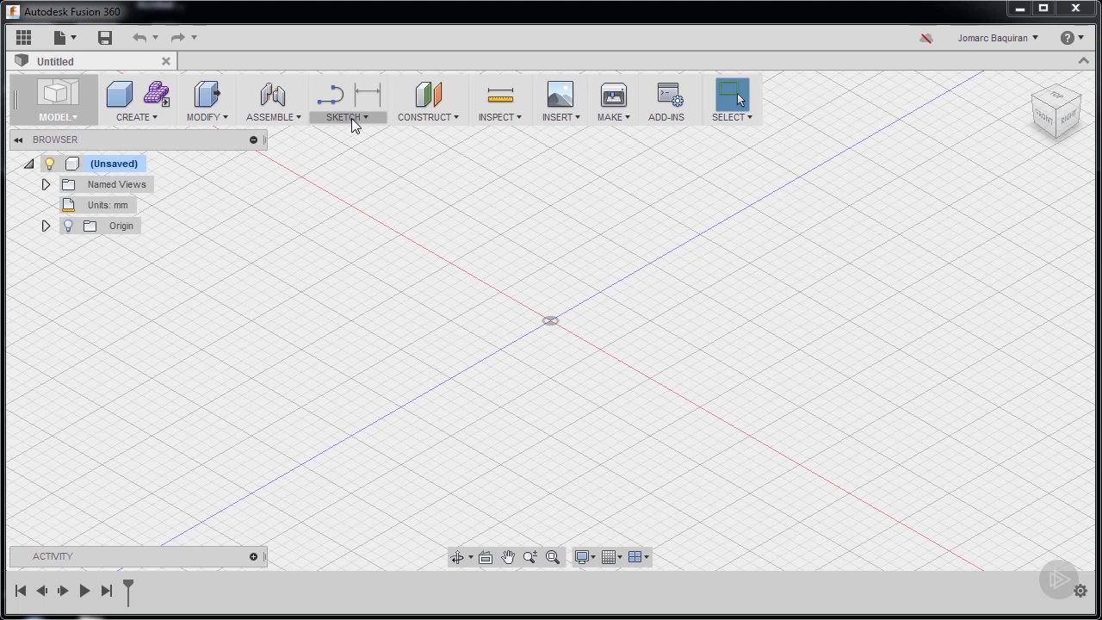
# Step: On the XZ ground plane, draw a 50 mm diameter circle at the origin and finish the sketch
pyautogui.click(344, 117)
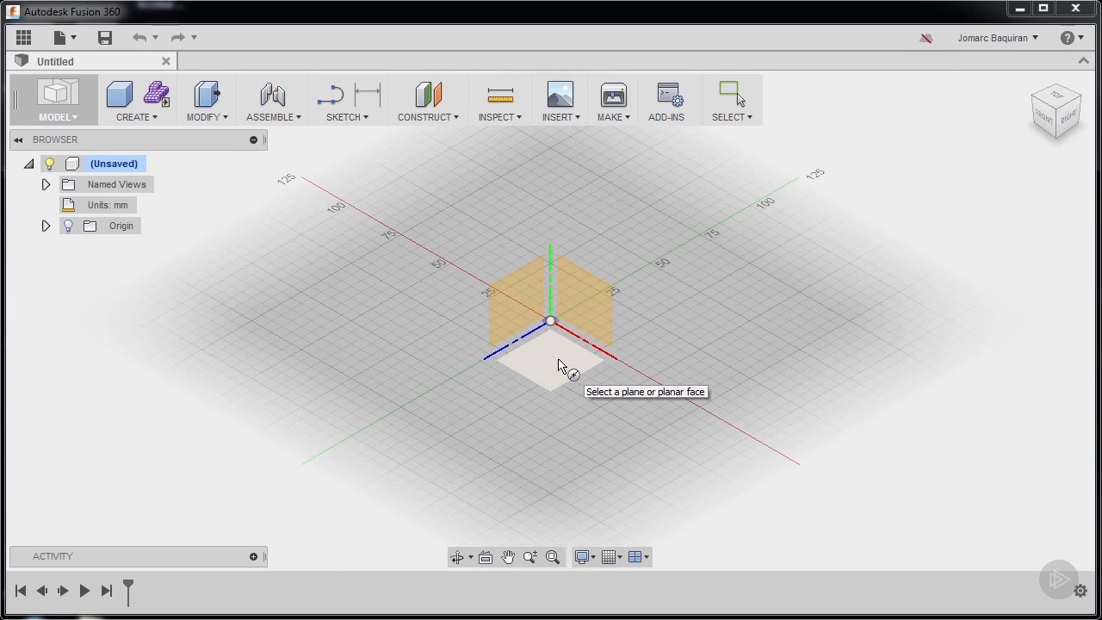
pyautogui.click(551, 370)
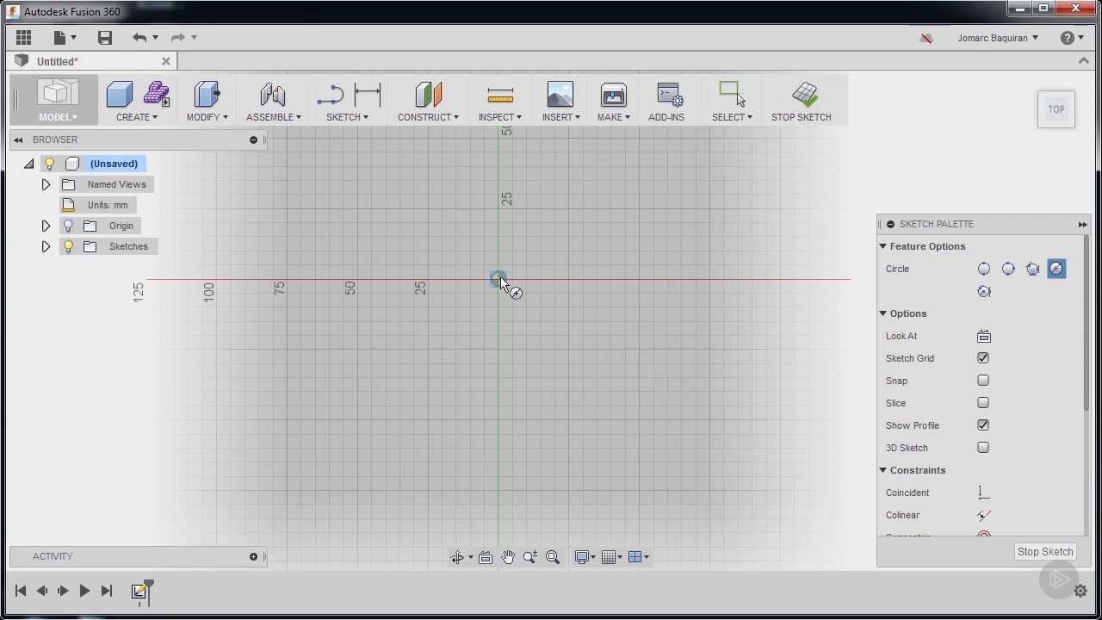
pyautogui.moveTo(498, 278); pyautogui.dragTo(570, 342)
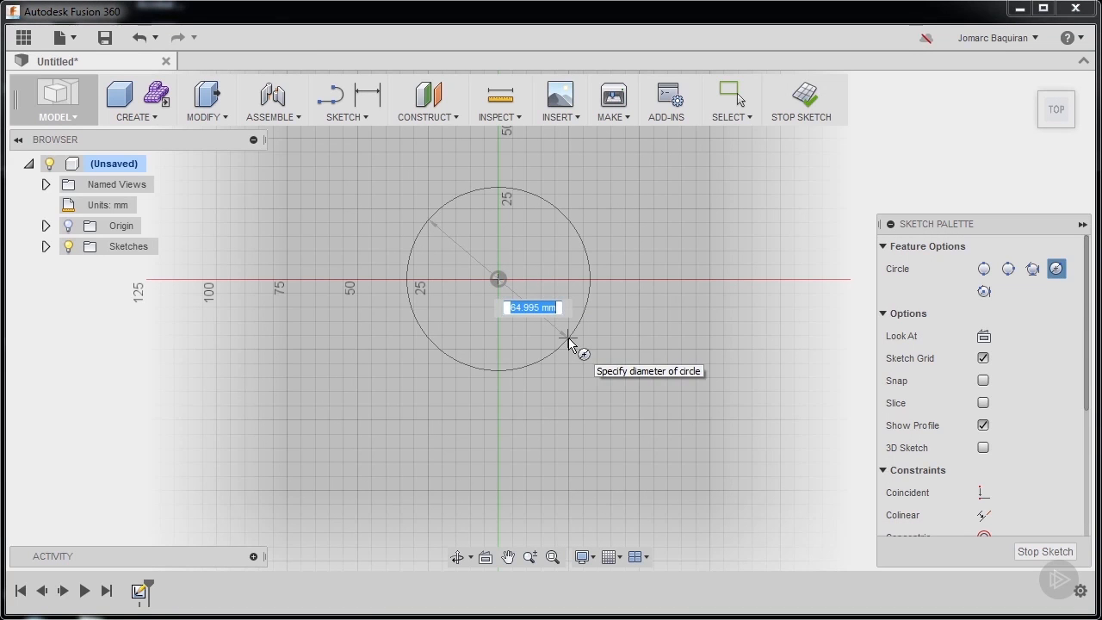
pyautogui.write('50')
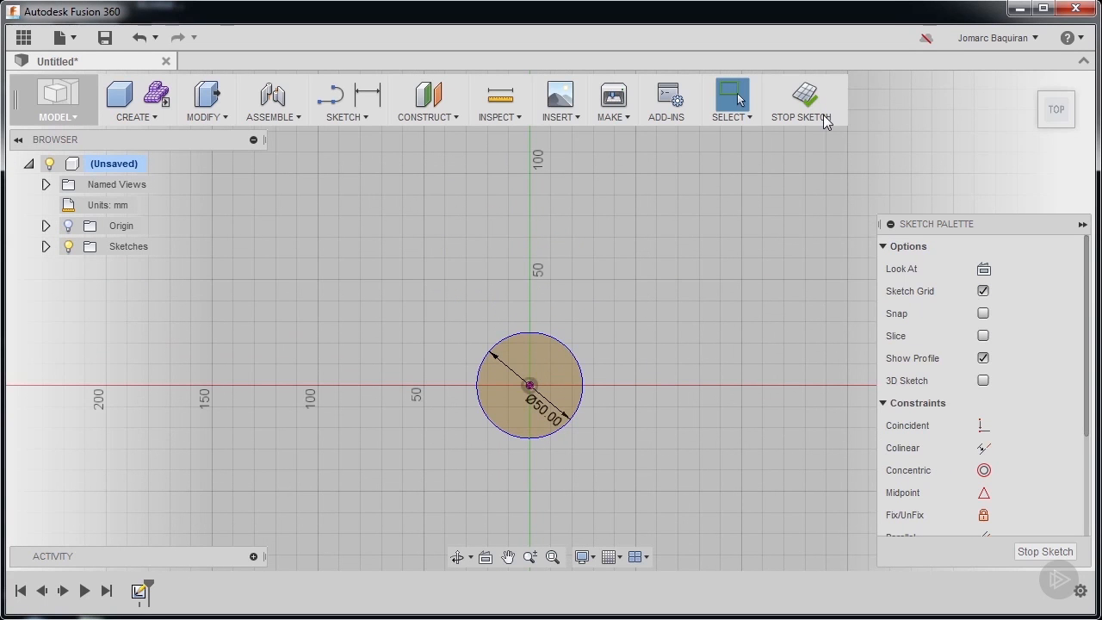
pyautogui.click(806, 94)
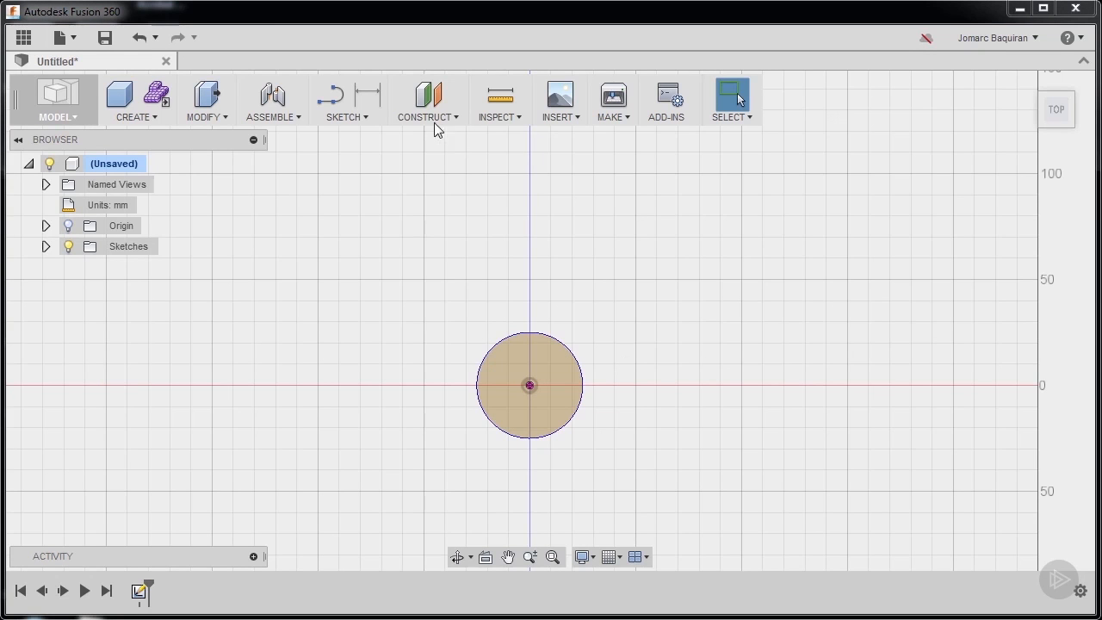
# Step: Create an offset construction plane 100 mm above the XZ origin plane
pyautogui.click(428, 93)
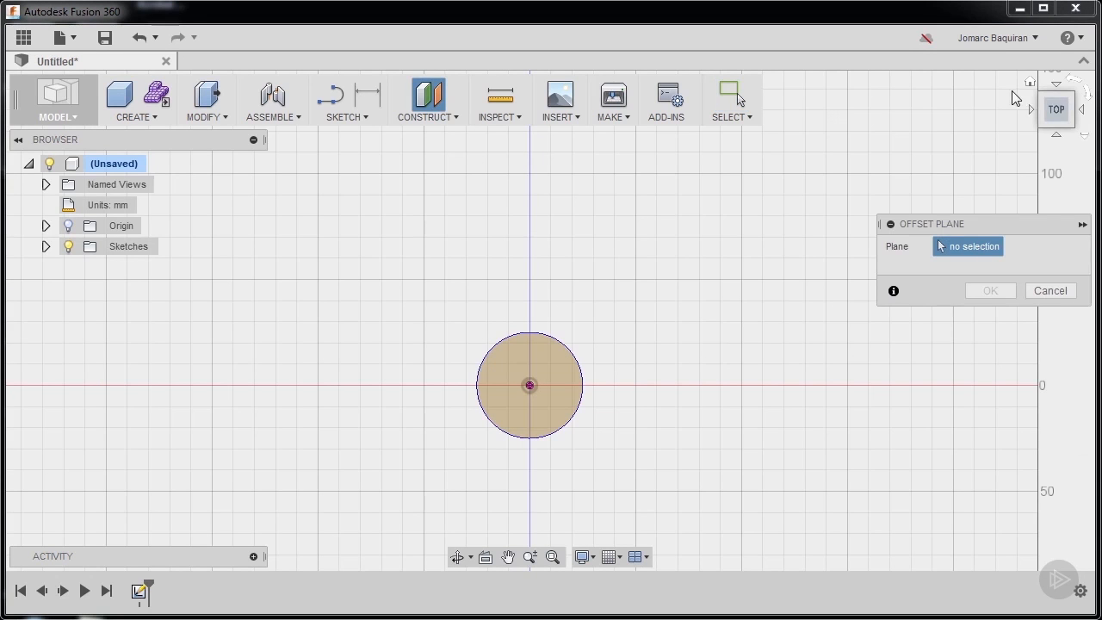
pyautogui.moveTo(1029, 85)
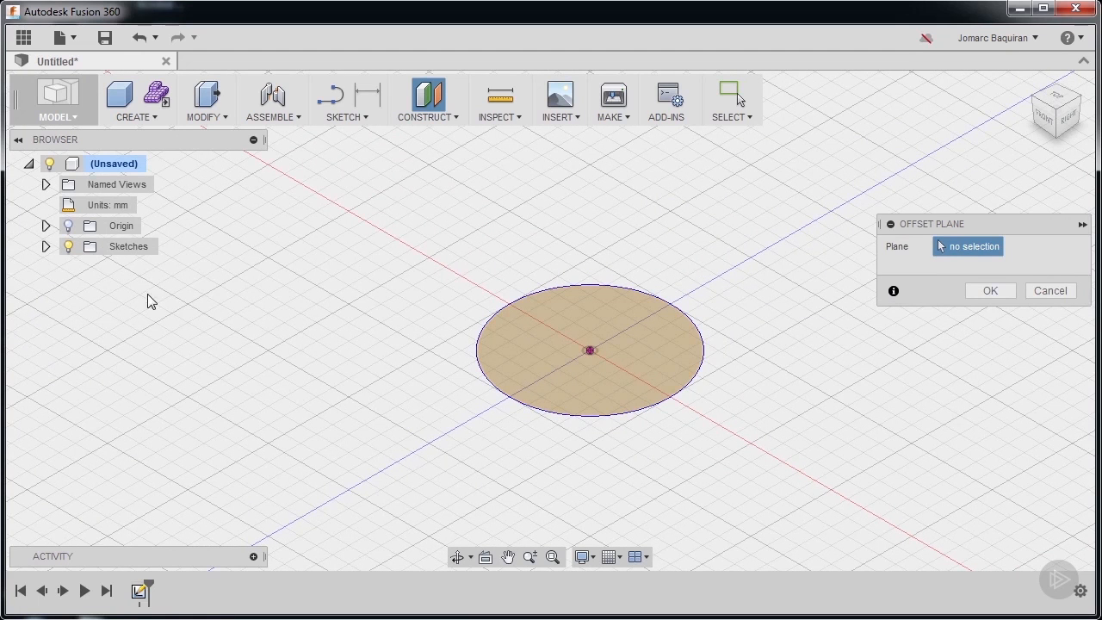
pyautogui.click(46, 247)
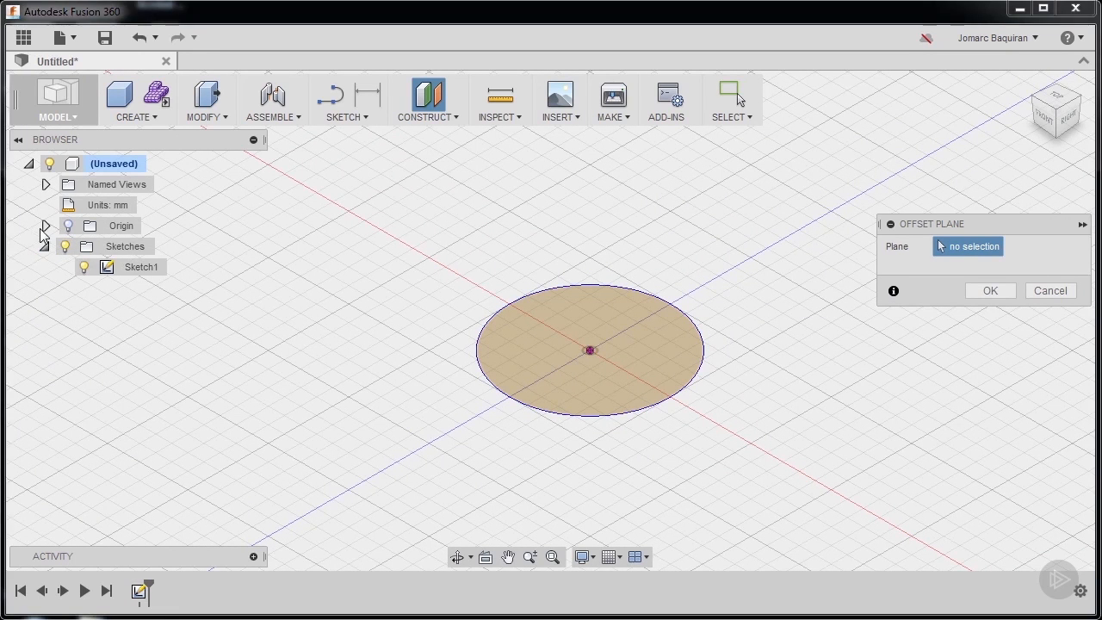
pyautogui.click(45, 226)
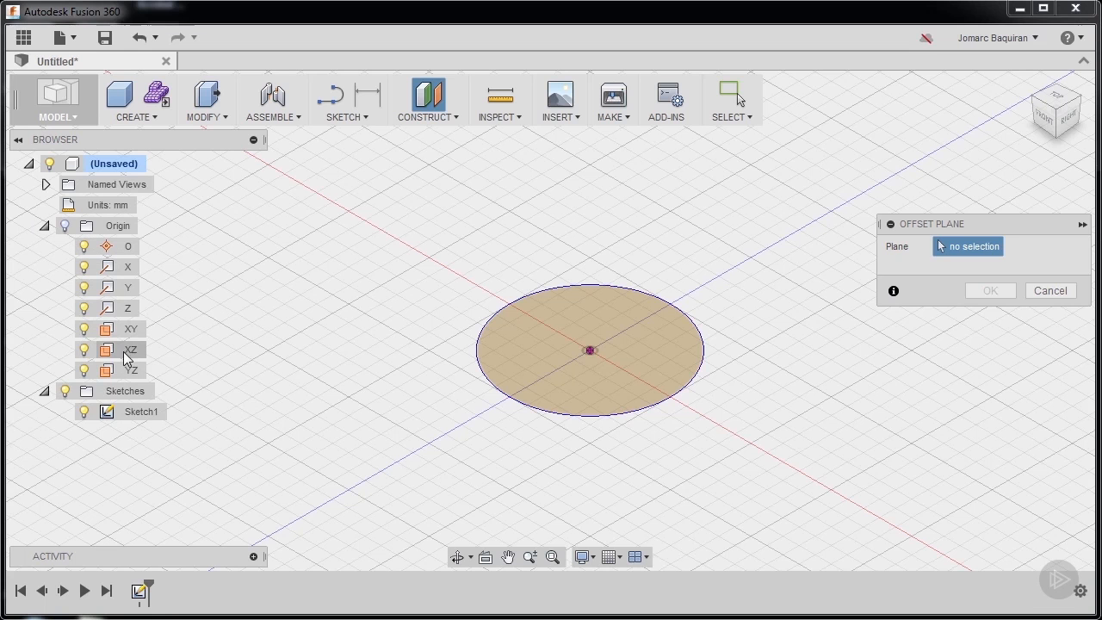
pyautogui.click(130, 349)
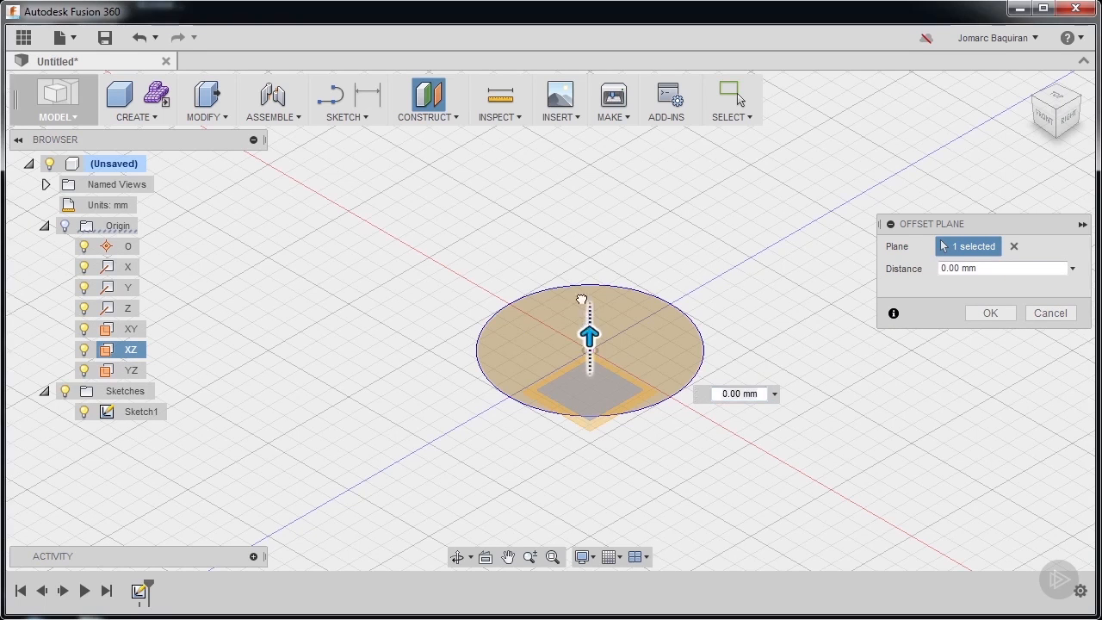
pyautogui.moveTo(589, 335); pyautogui.dragTo(581, 190)
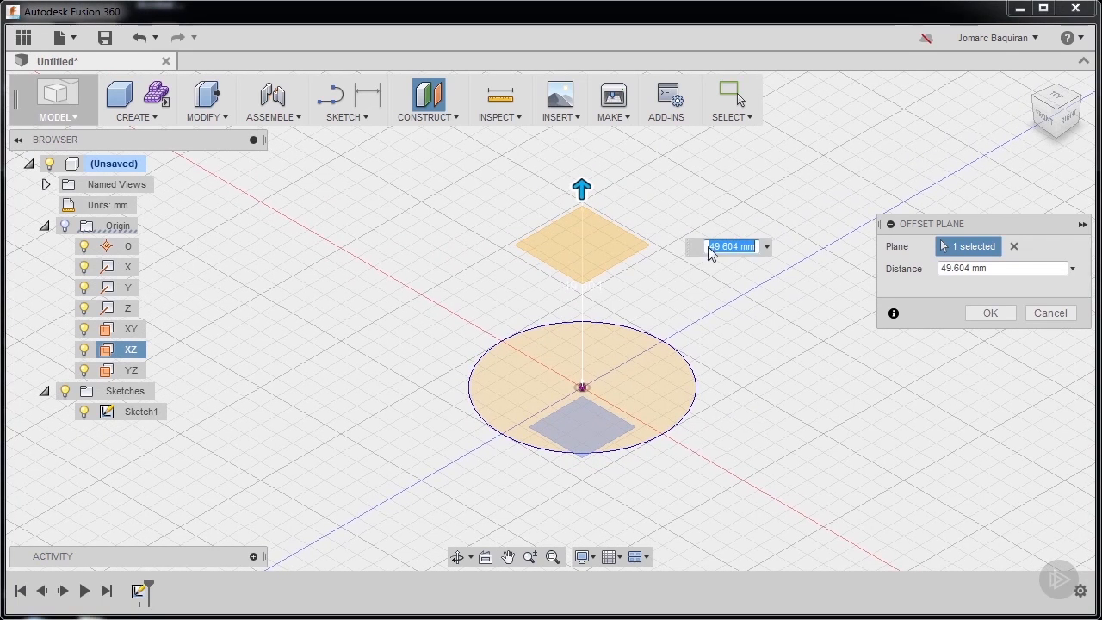
pyautogui.moveTo(740, 249)
pyautogui.write('100')
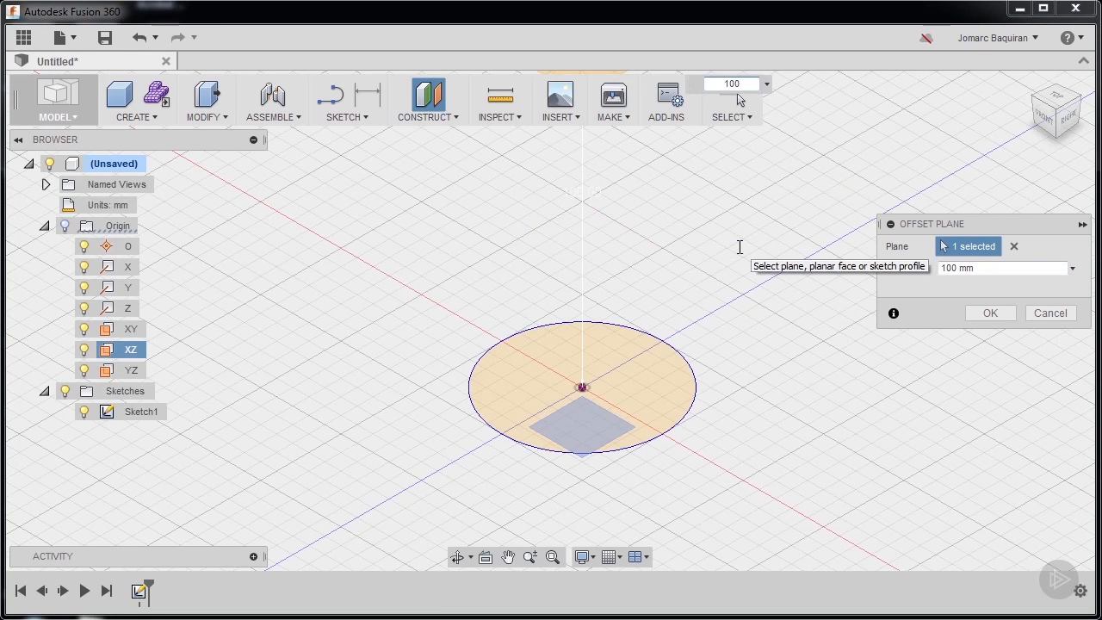
pyautogui.click(991, 312)
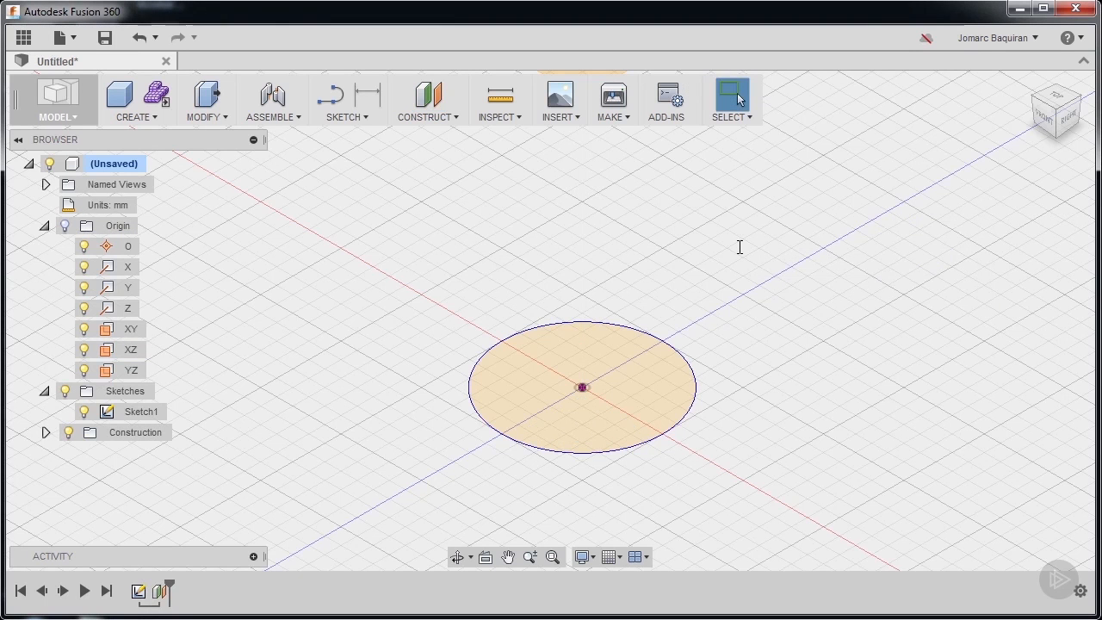
pyautogui.moveTo(712, 264)
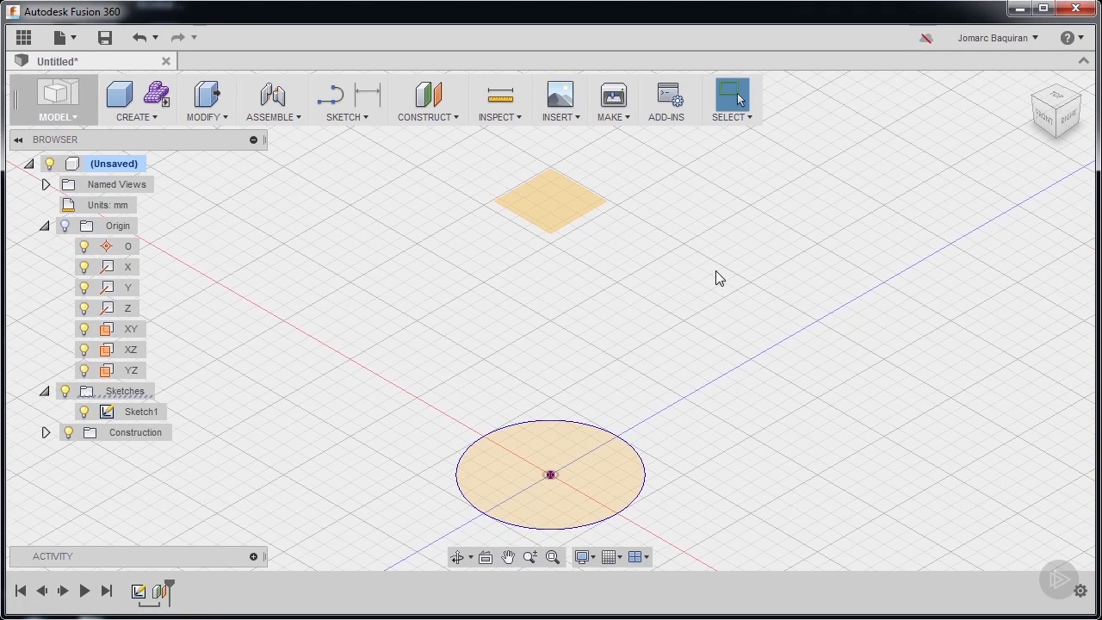
pyautogui.moveTo(576, 217)
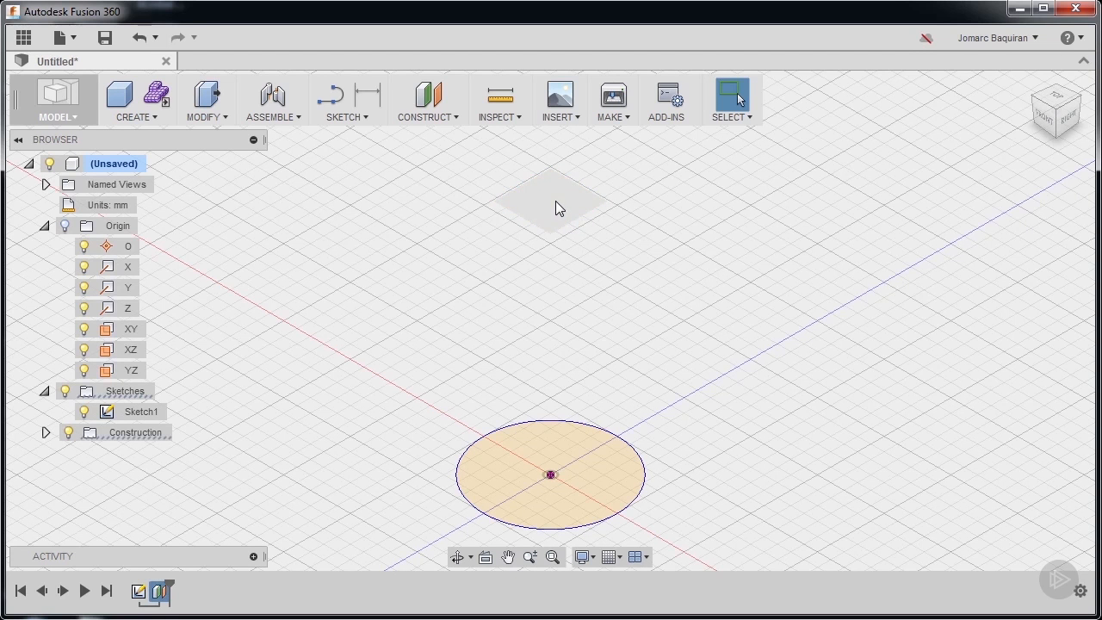
# Step: On the offset plane, sketch a 35 mm, 3-sided circumscribed polygon centred on the origin
pyautogui.rightClick(557, 206)
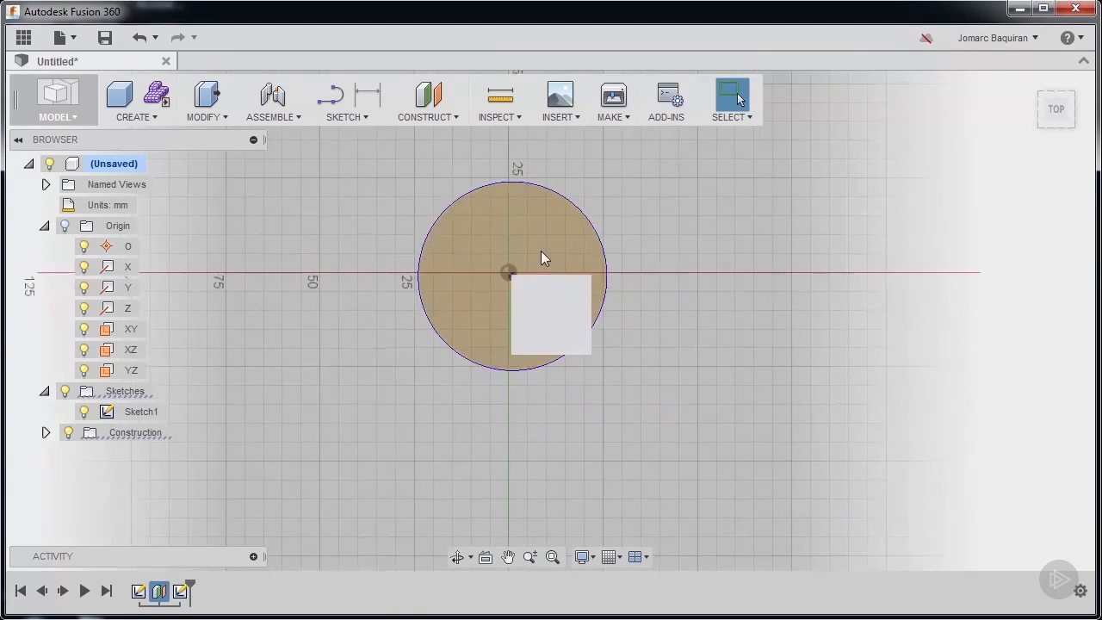
pyautogui.click(345, 117)
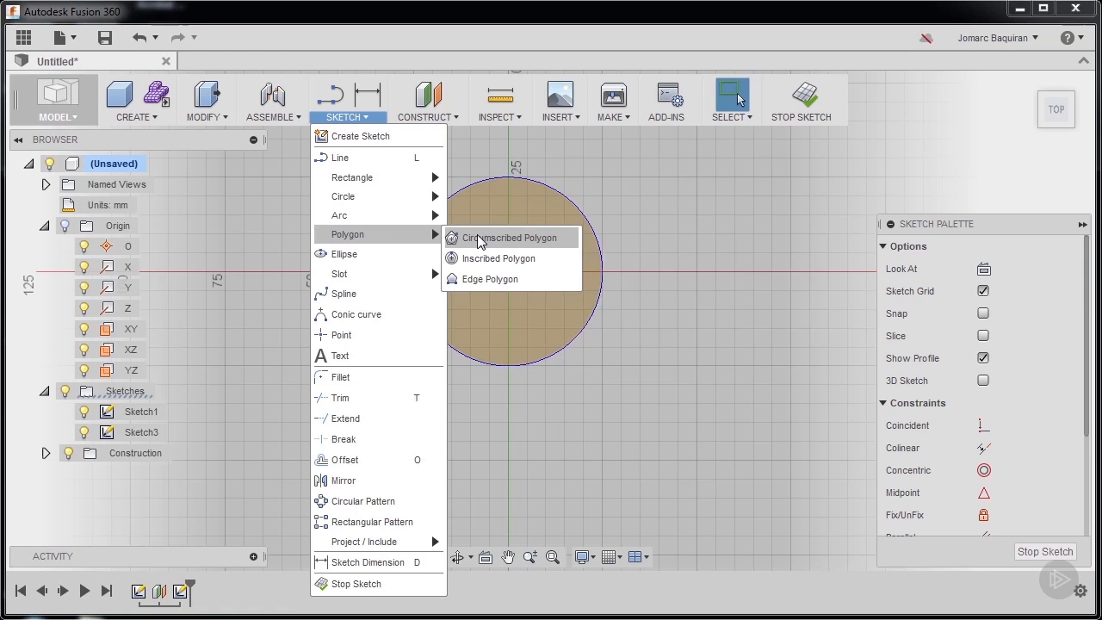
pyautogui.click(509, 238)
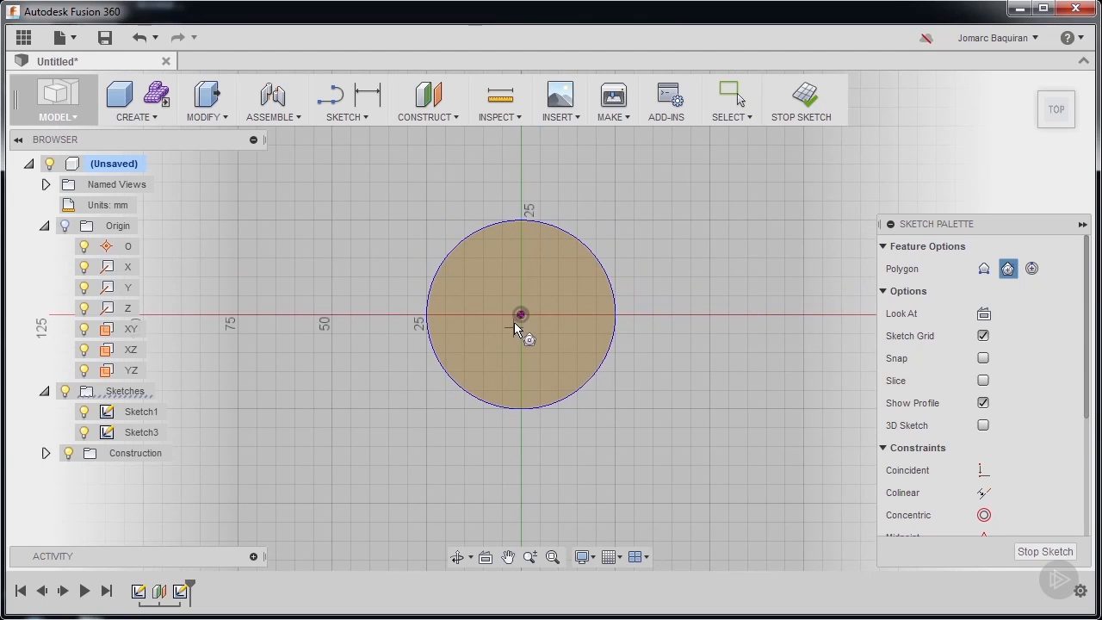
pyautogui.moveTo(521, 318)
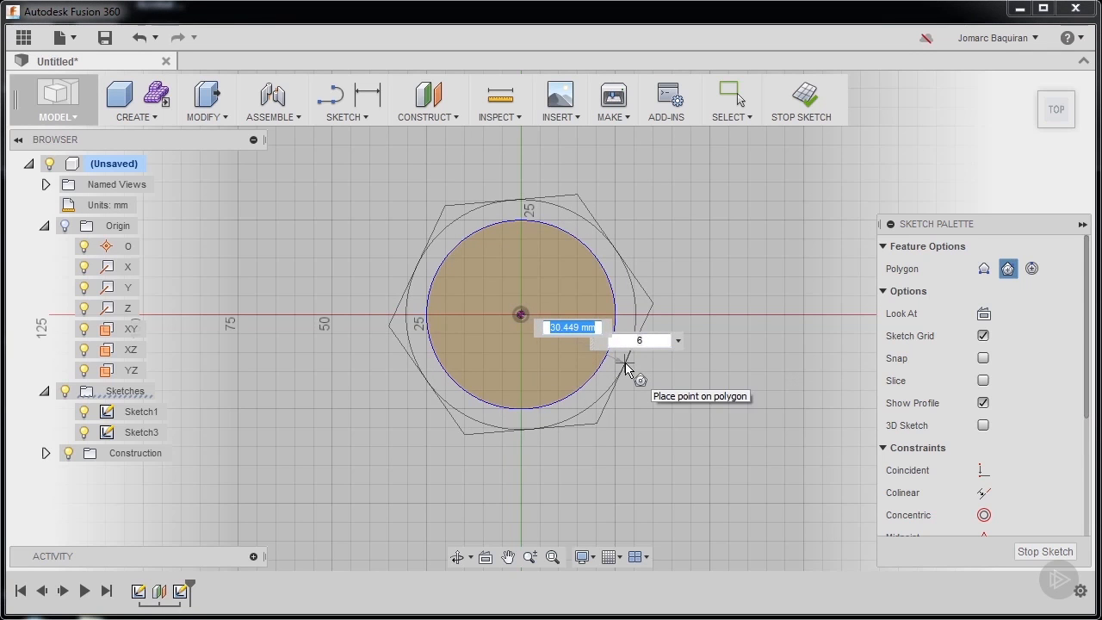
pyautogui.write('35 mm')
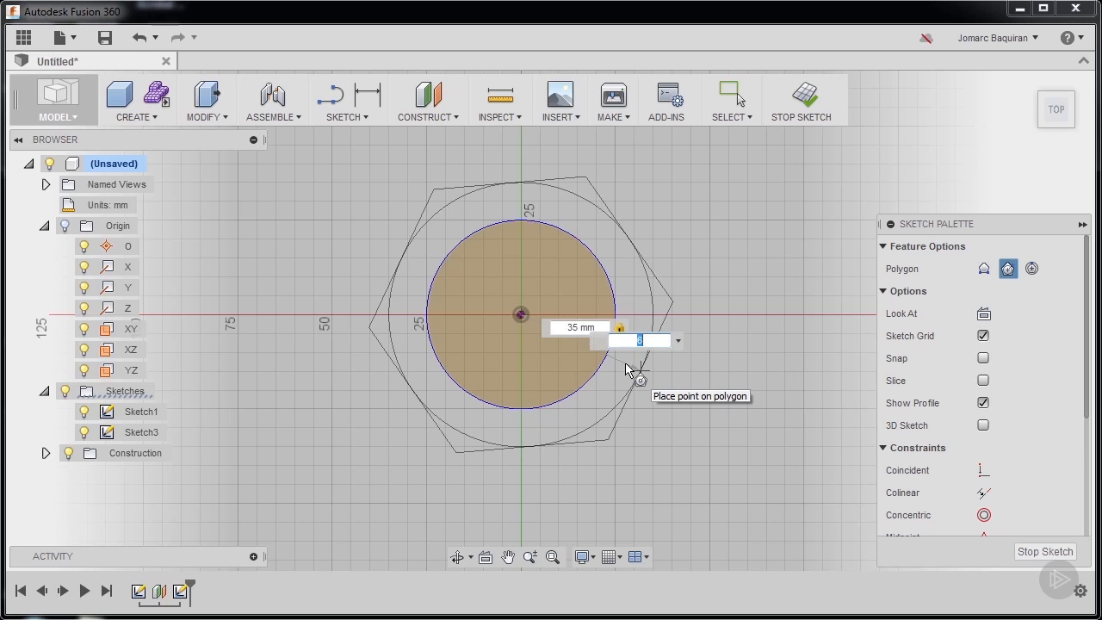
pyautogui.write('3')
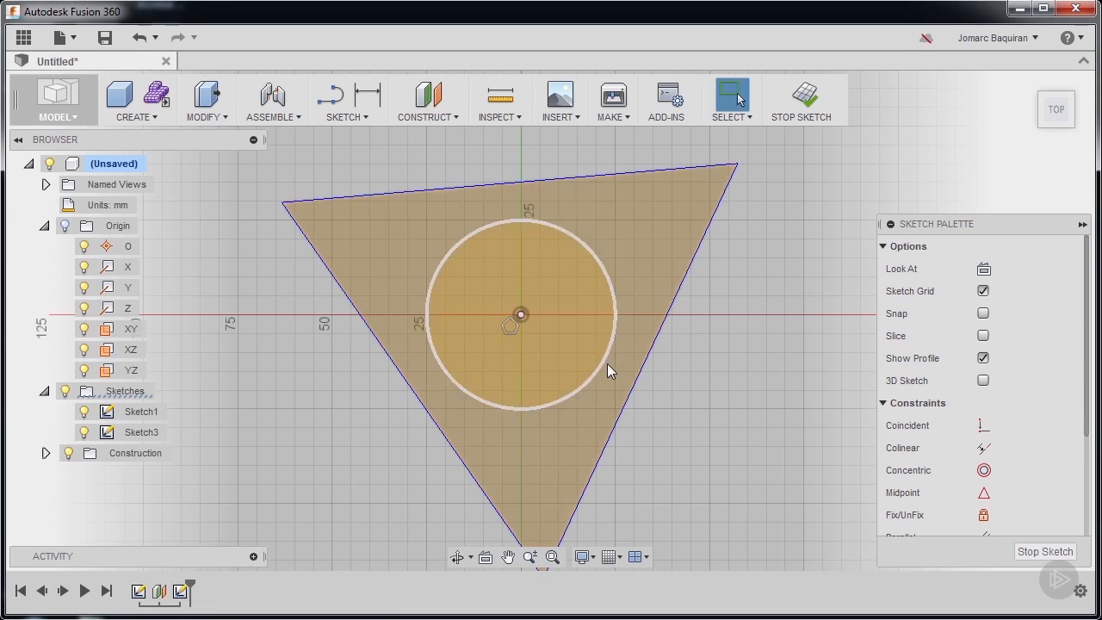
pyautogui.moveTo(804, 108)
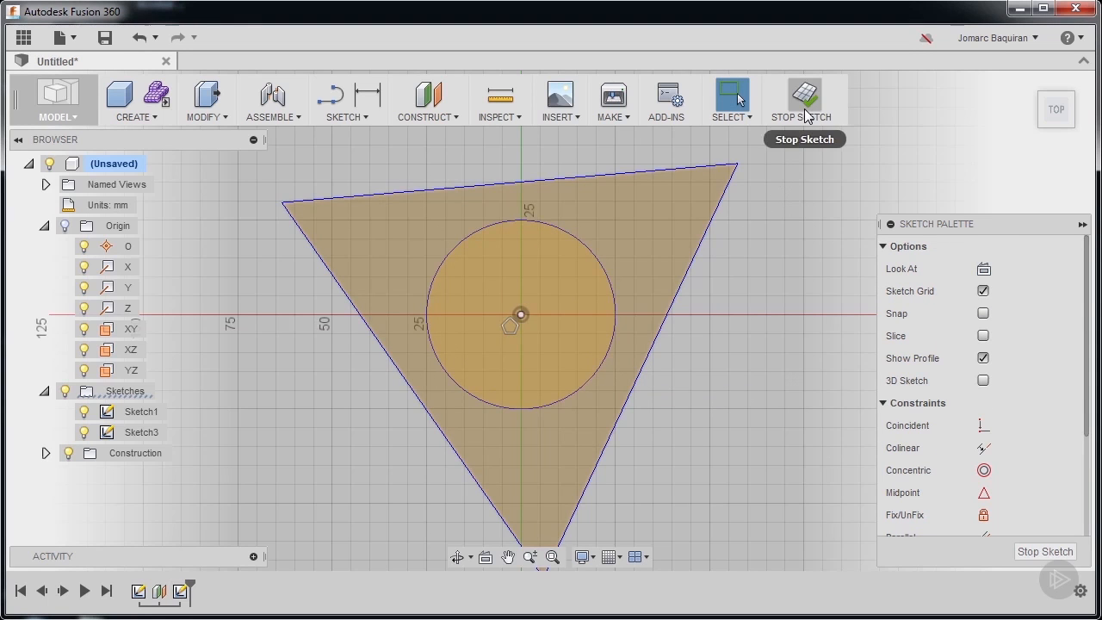
# Step: Stop the triangle sketch and begin a Loft feature using the triangle profile
pyautogui.click(803, 95)
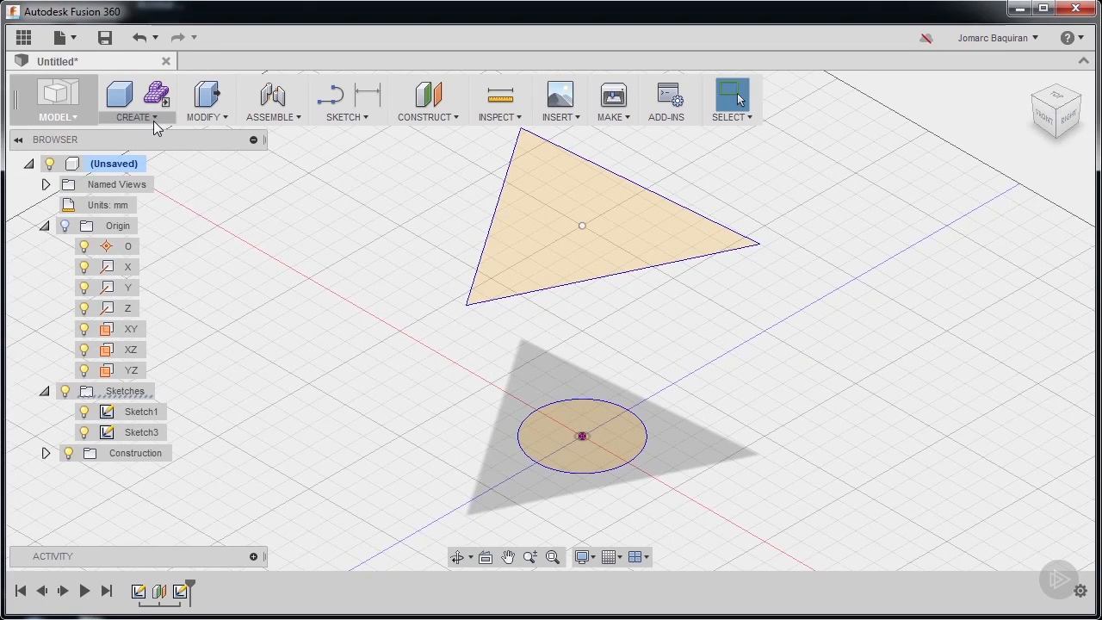
pyautogui.click(136, 117)
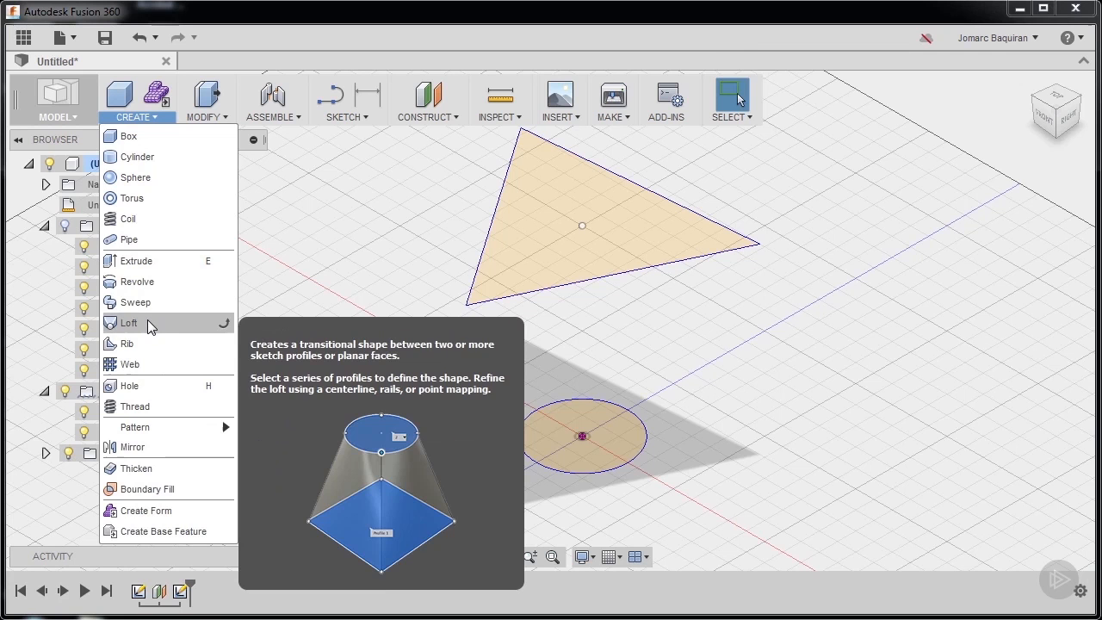
pyautogui.click(130, 323)
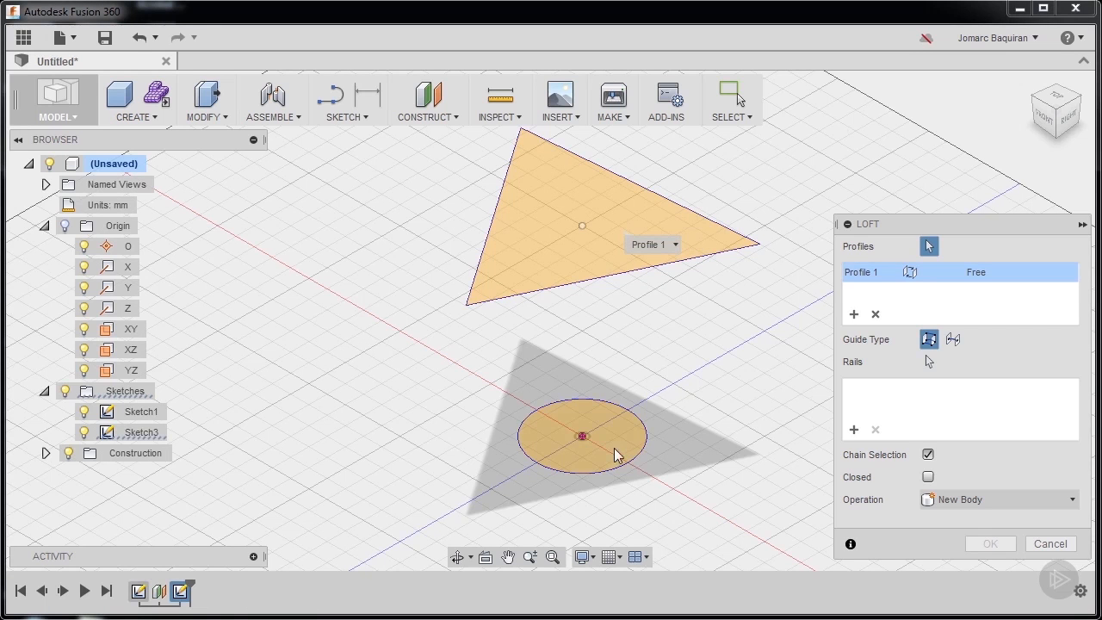
# Step: Add the circle as the loft's second profile and commit the loft
pyautogui.click(581, 436)
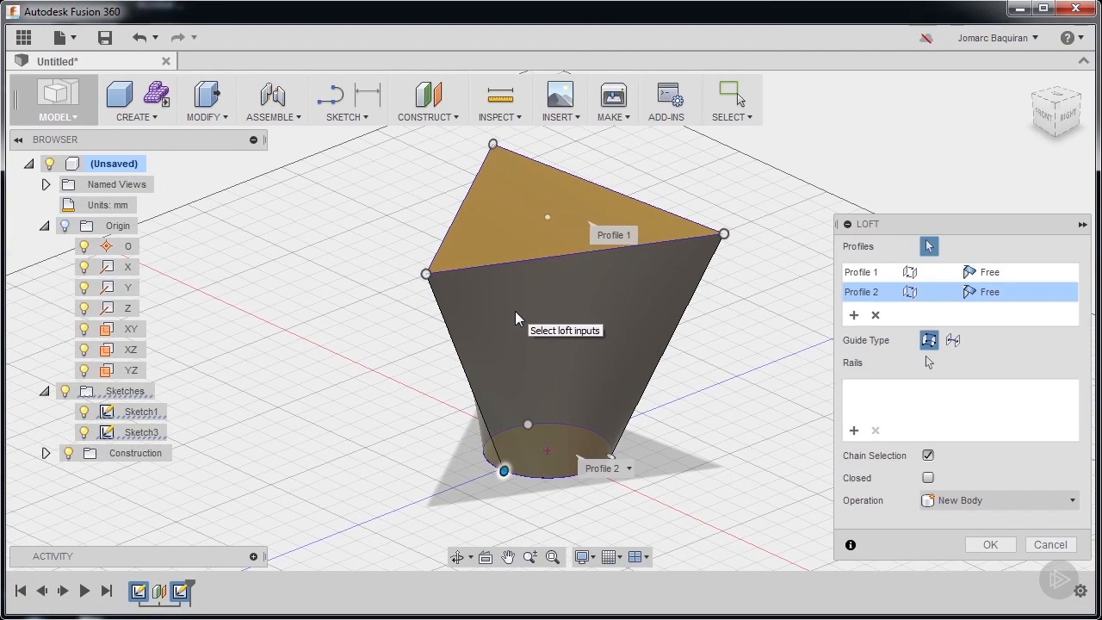
pyautogui.moveTo(598, 324)
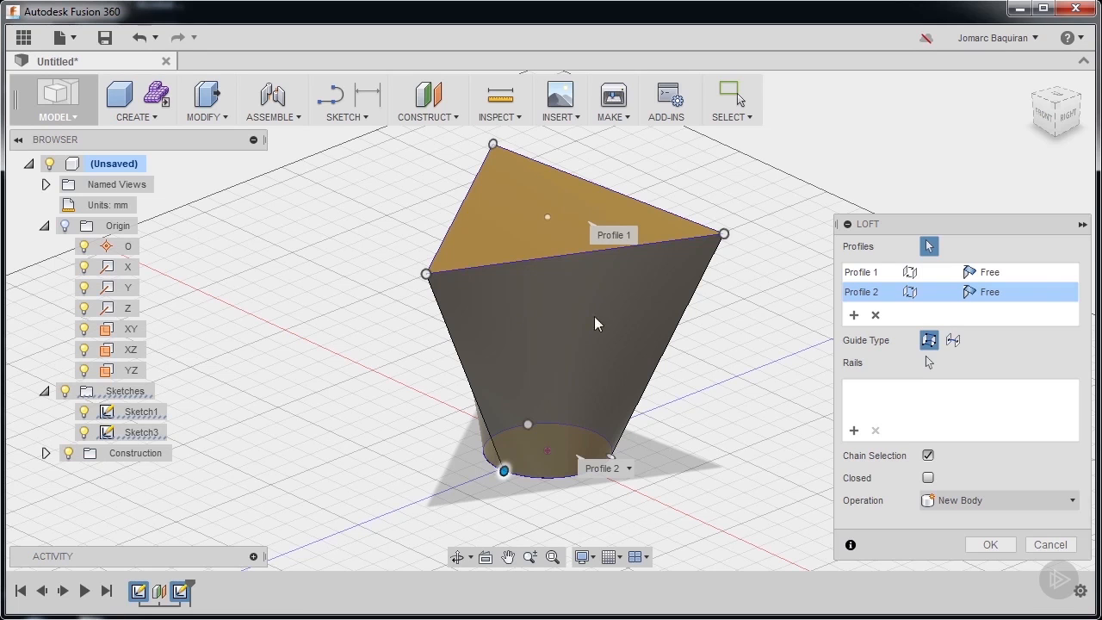
pyautogui.moveTo(919, 373)
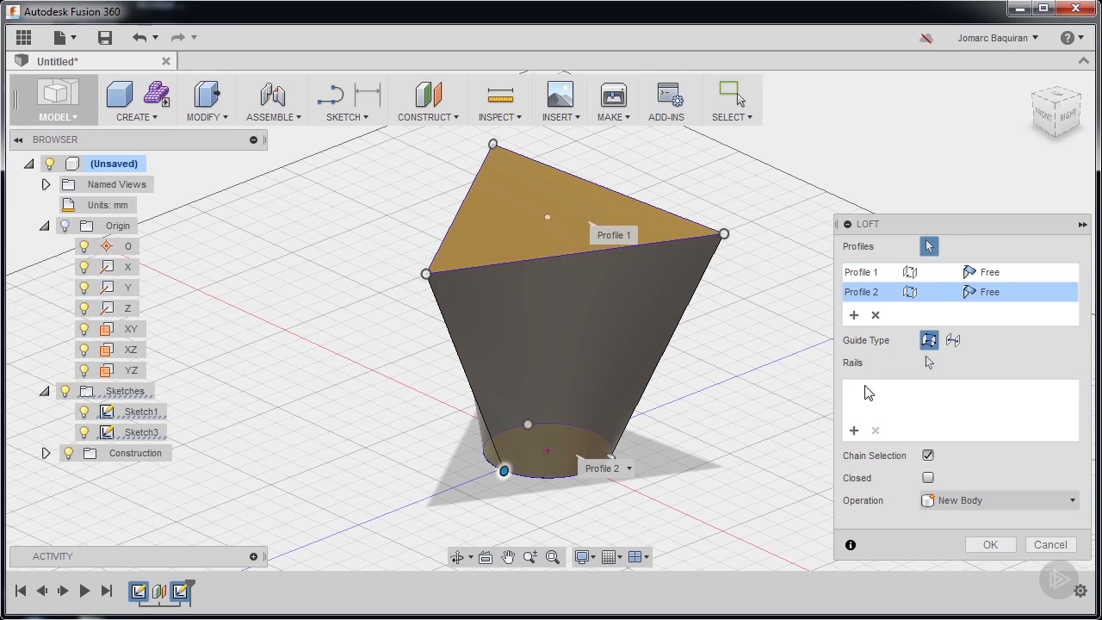
pyautogui.moveTo(908, 354)
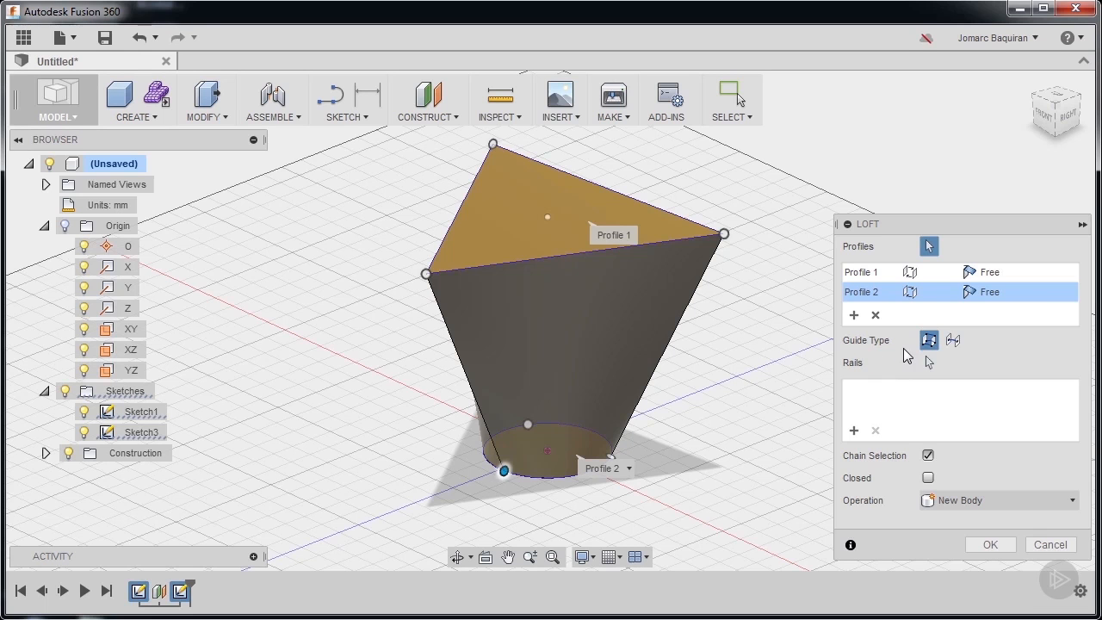
pyautogui.moveTo(910, 350)
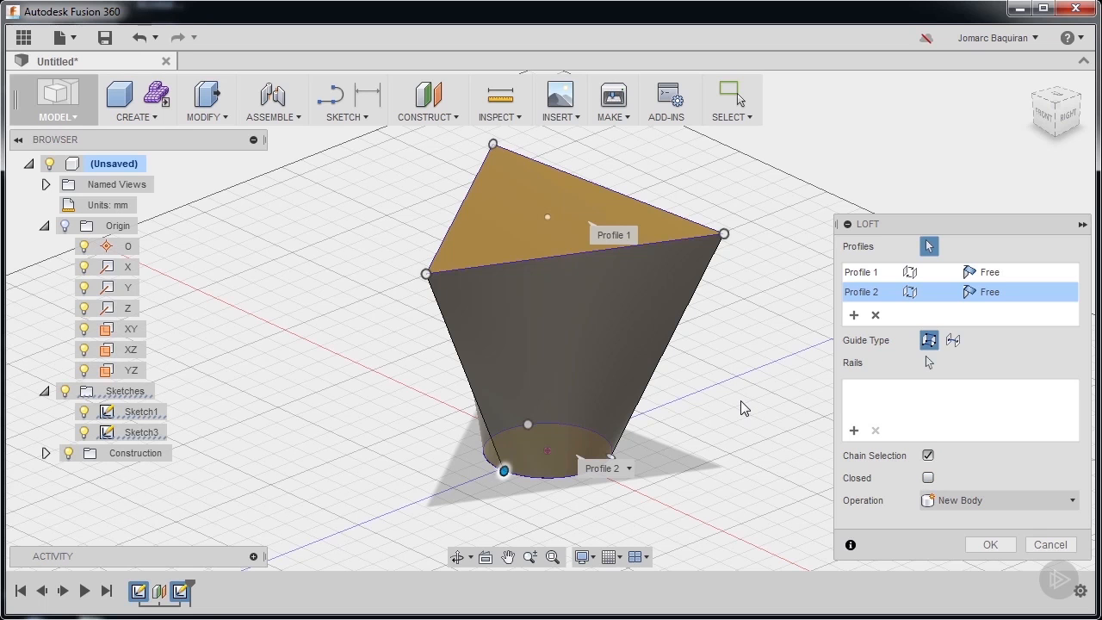
pyautogui.moveTo(667, 374)
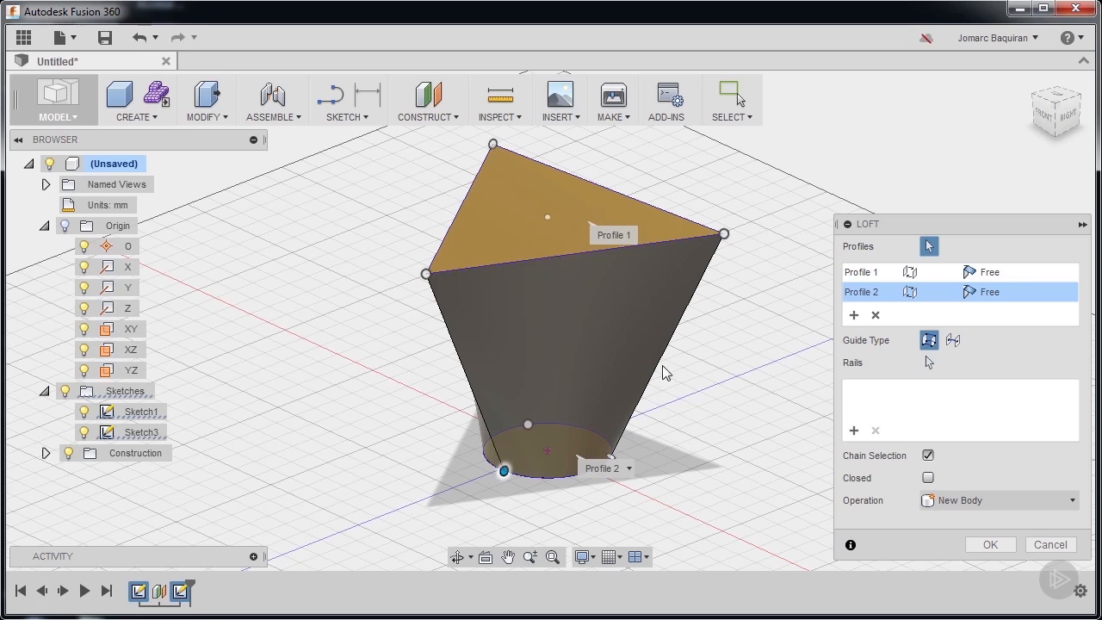
pyautogui.moveTo(581, 357)
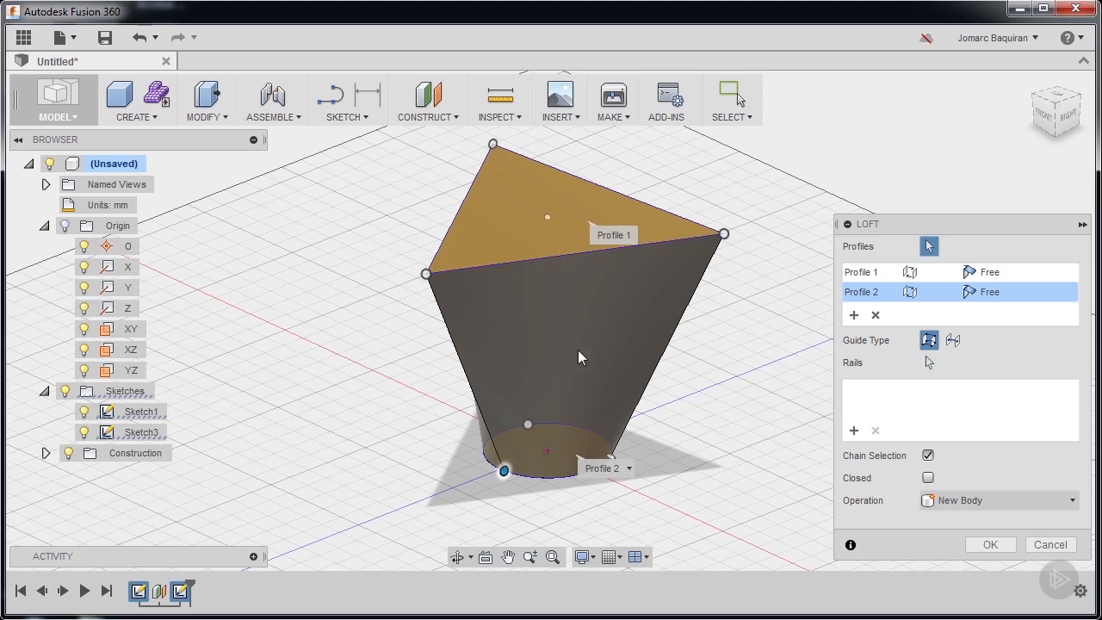
pyautogui.moveTo(691, 274)
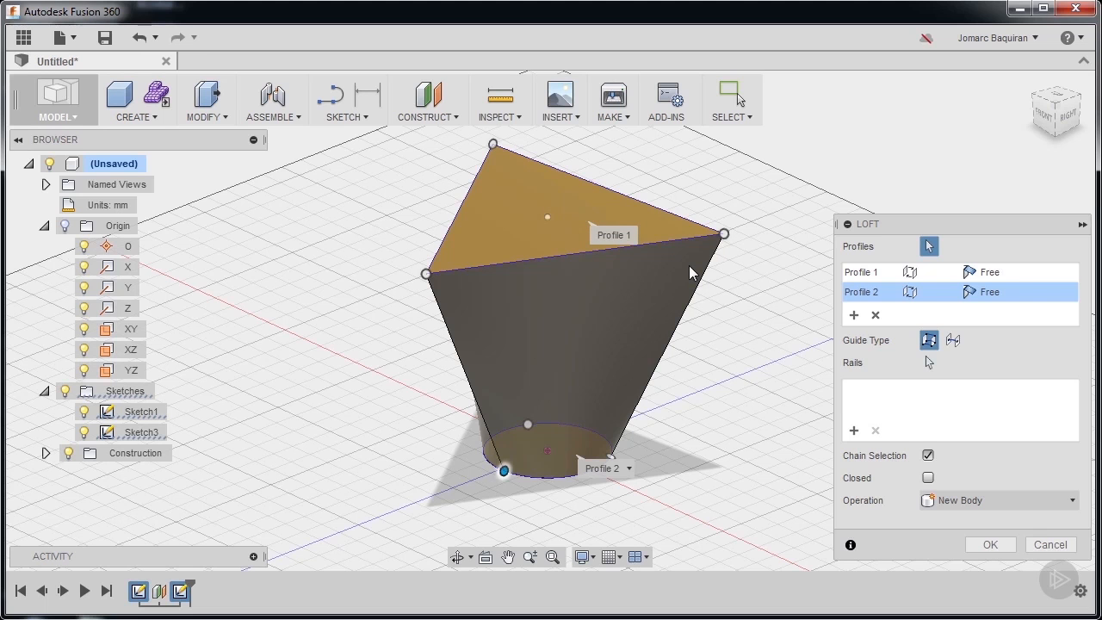
pyautogui.moveTo(712, 265)
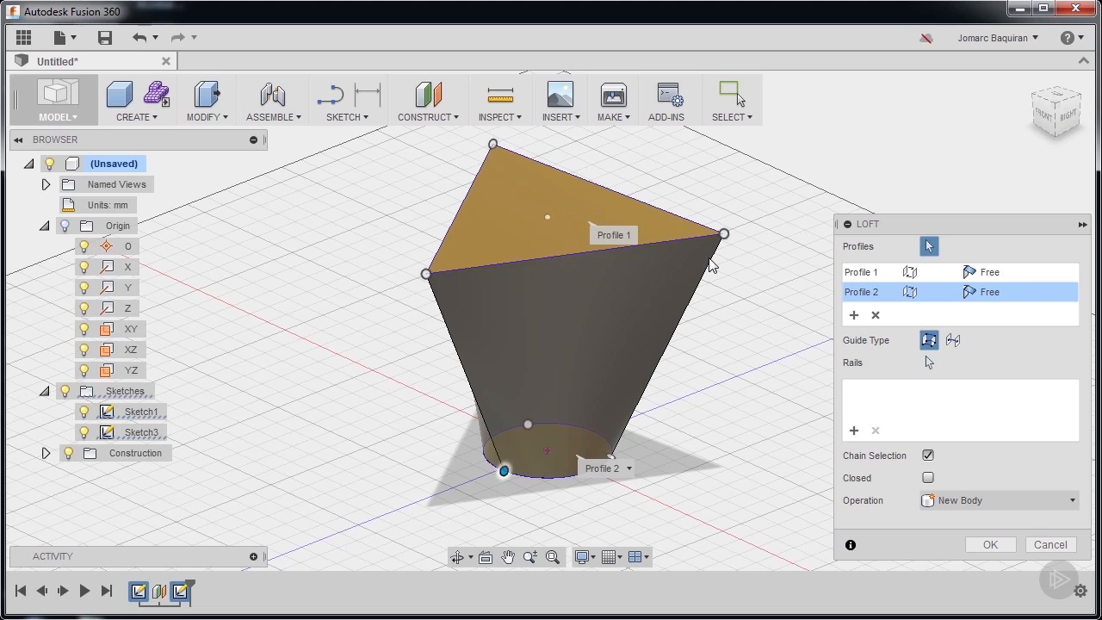
pyautogui.moveTo(572, 319)
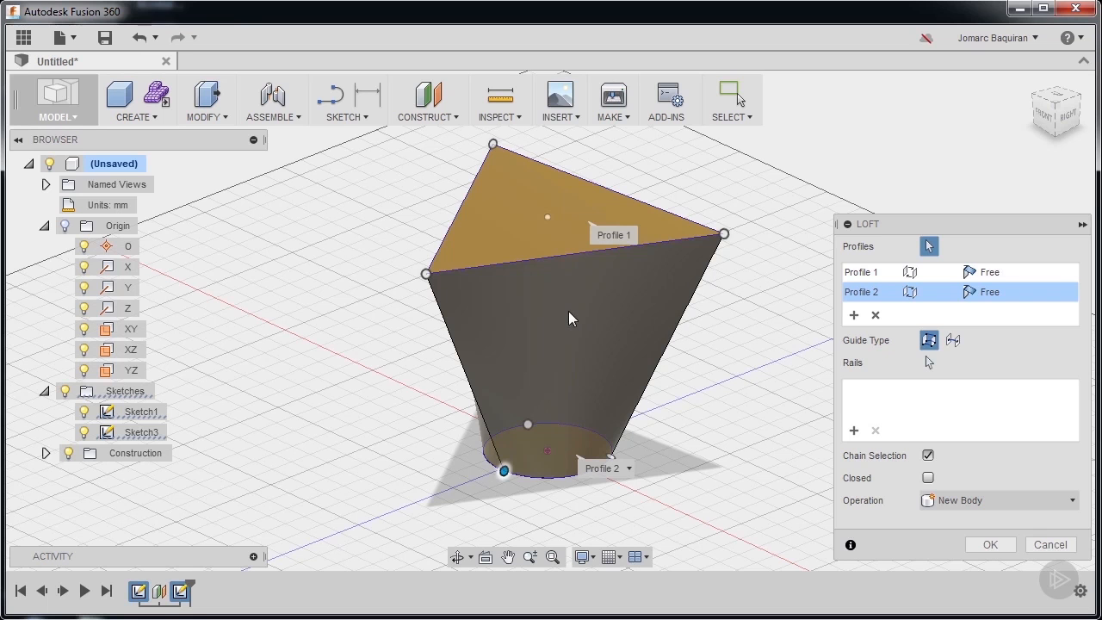
pyautogui.moveTo(589, 211)
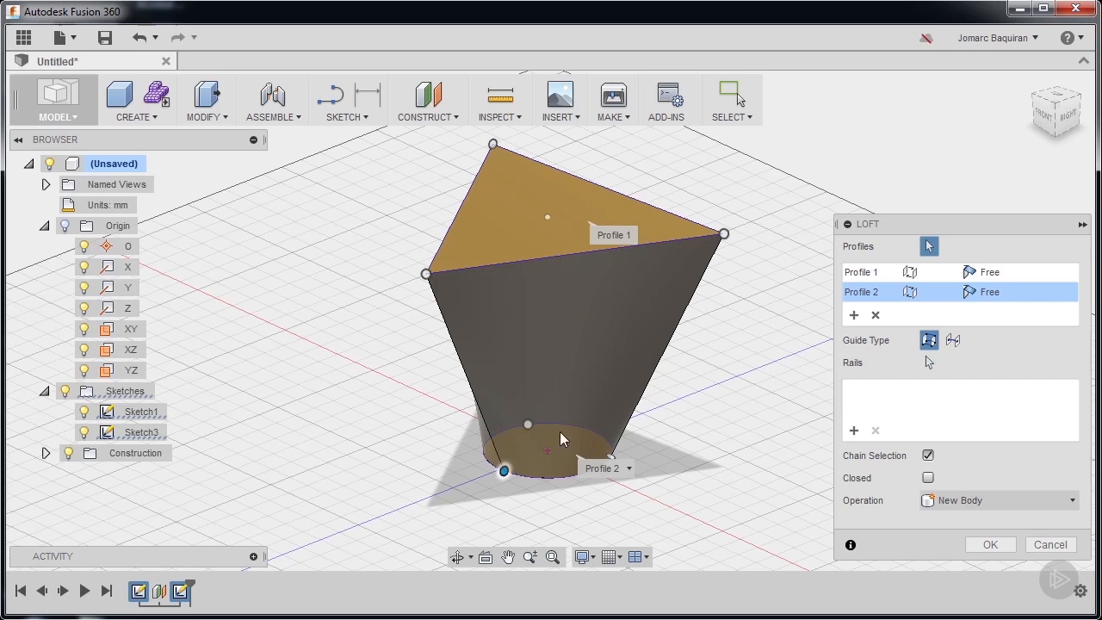
pyautogui.moveTo(529, 424)
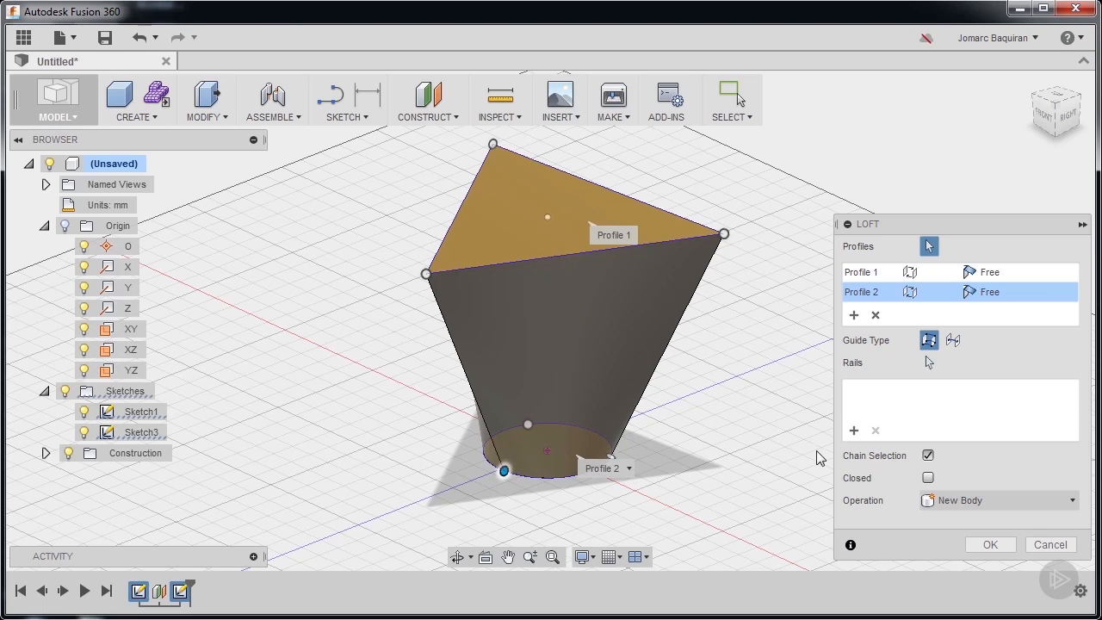
pyautogui.click(991, 544)
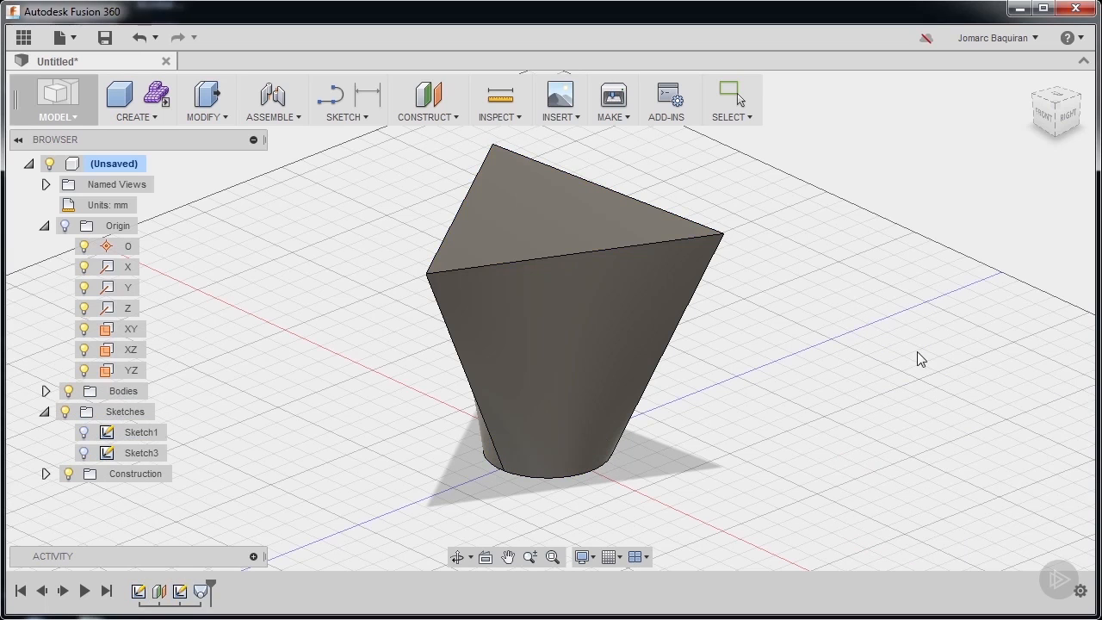